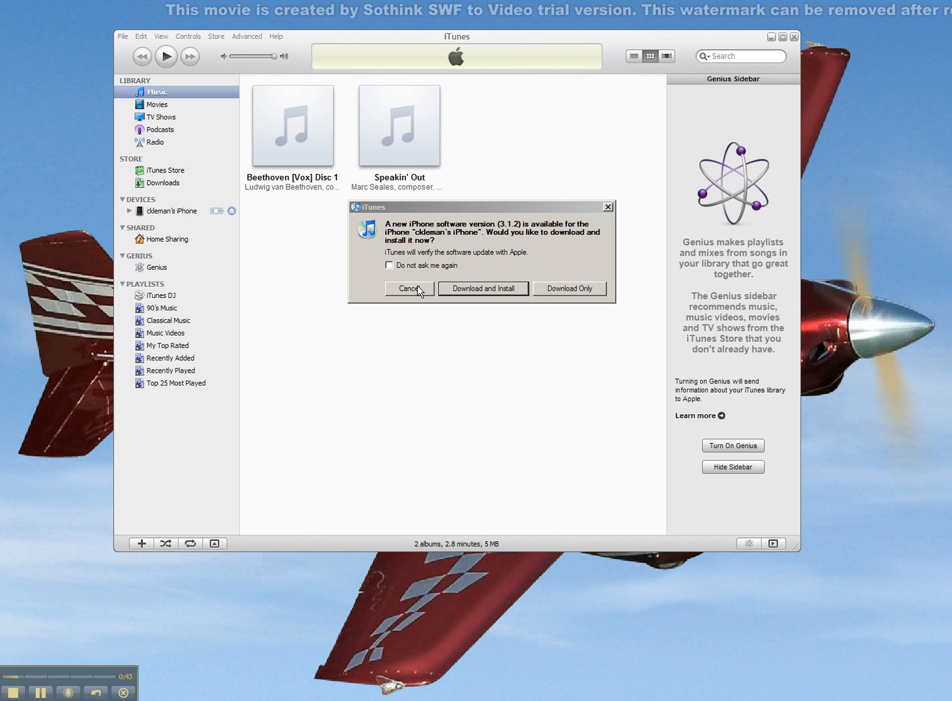
Decline the iPhone software update offer and dismiss the 'cannot sync photos' warning
{"action": "left_click", "coordinate": [409, 288]}
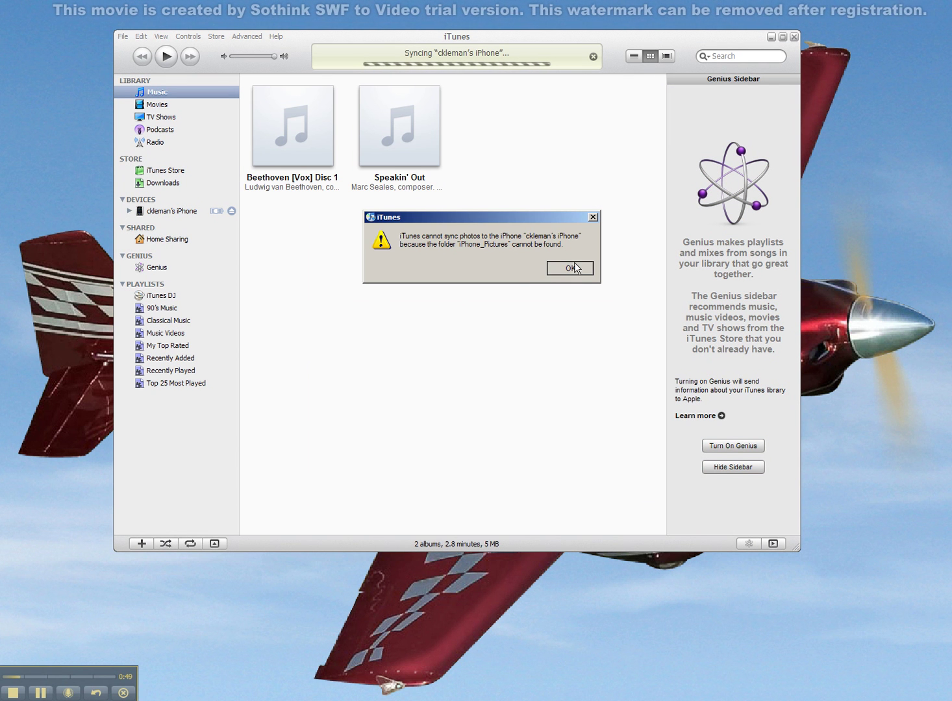
{"action": "left_click", "coordinate": [569, 267]}
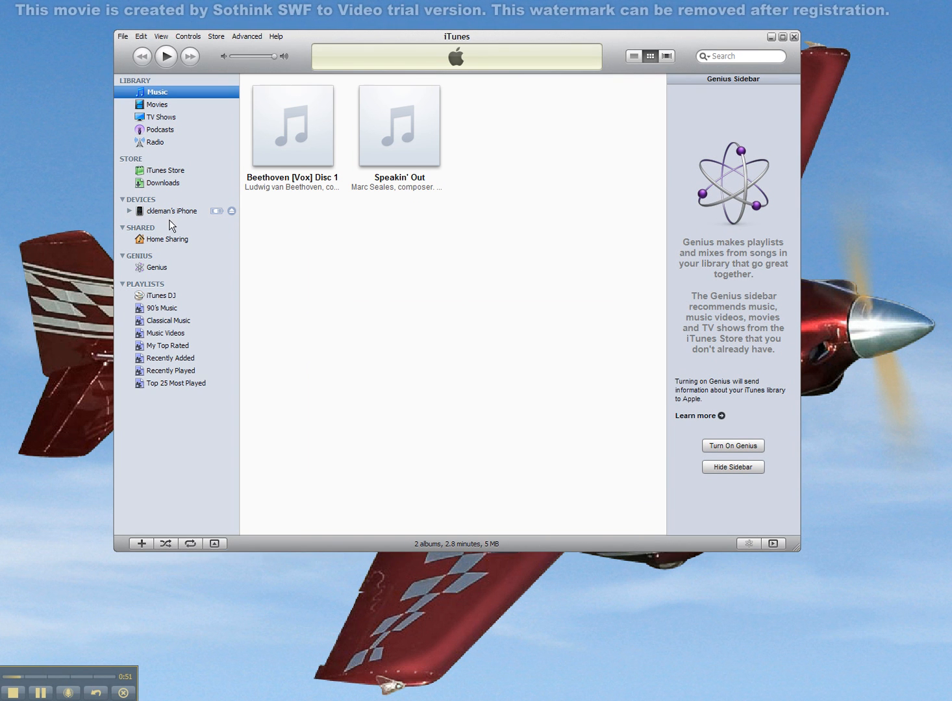
{"action": "mouse_move", "coordinate": [206, 220]}
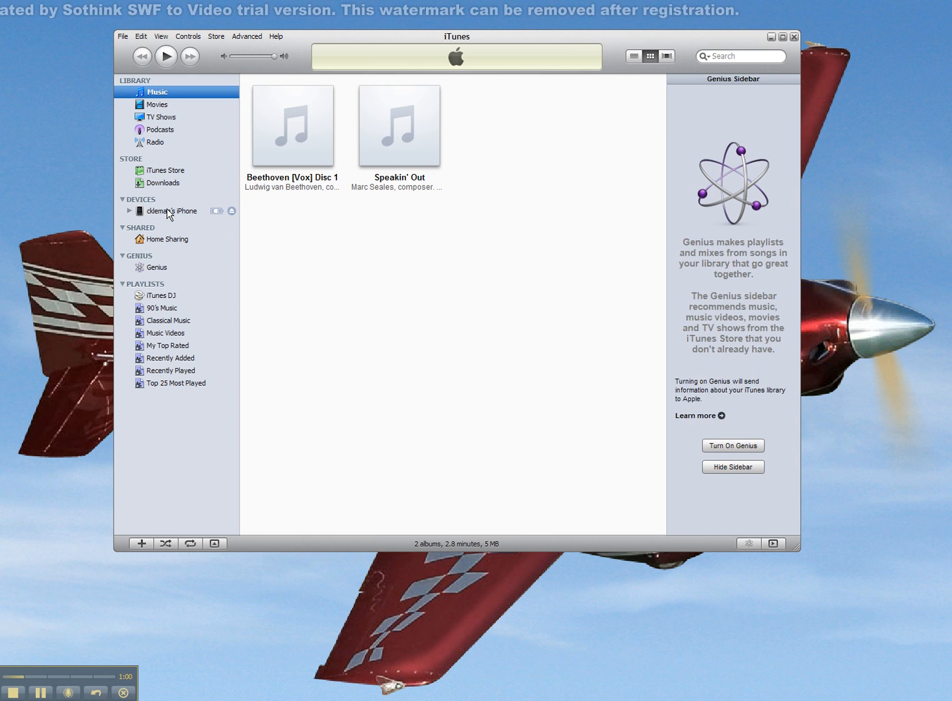
Select the iPhone under DEVICES to show its Summary page with capacity and version 3.1
{"action": "left_click", "coordinate": [174, 211]}
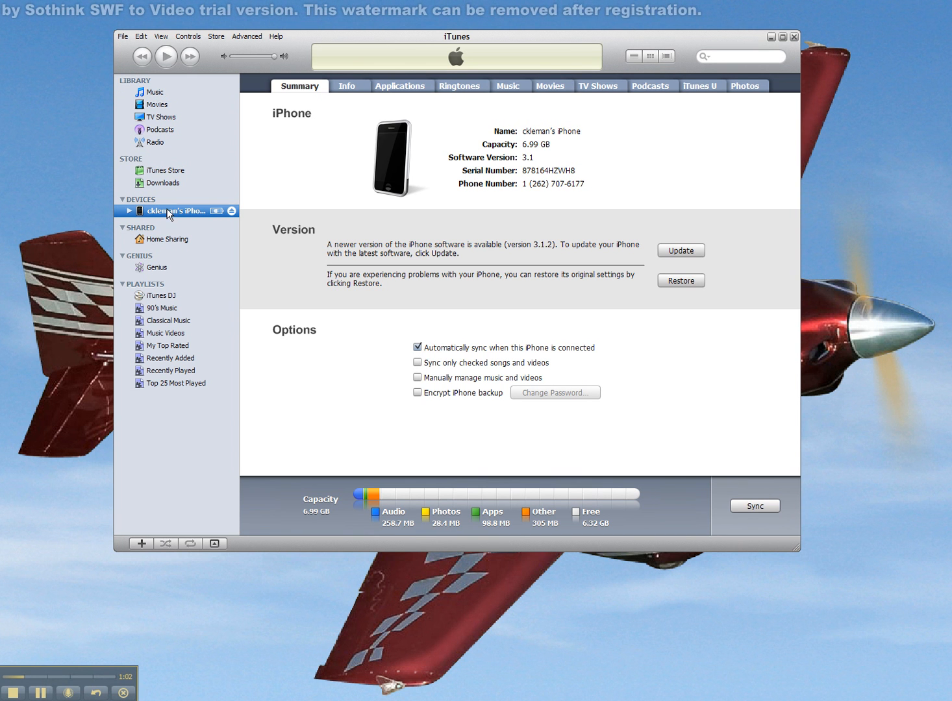
{"action": "mouse_move", "coordinate": [648, 93]}
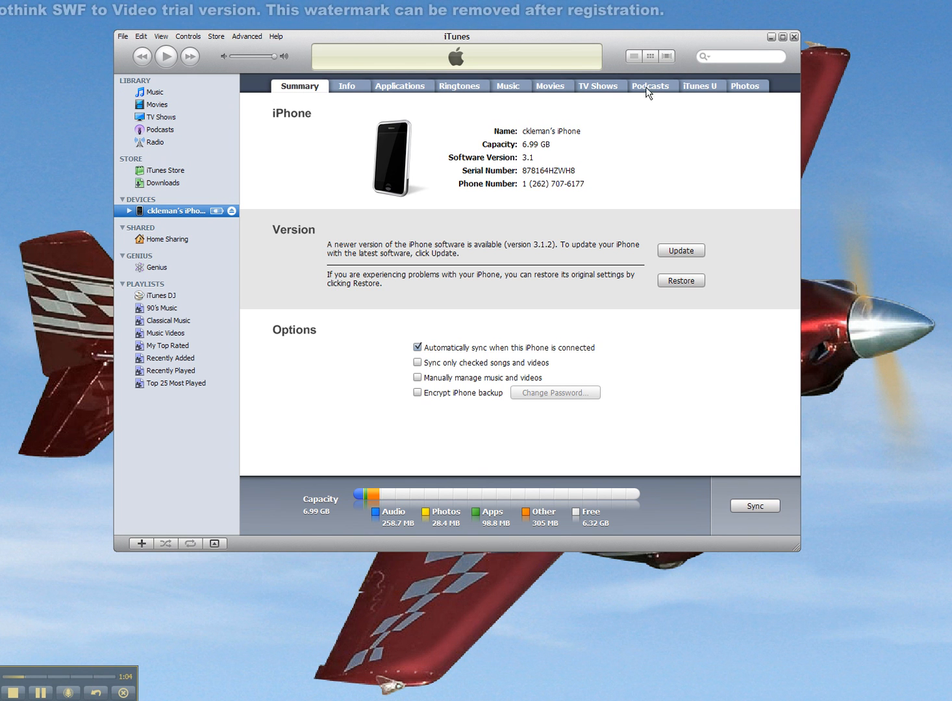
{"action": "mouse_move", "coordinate": [362, 97]}
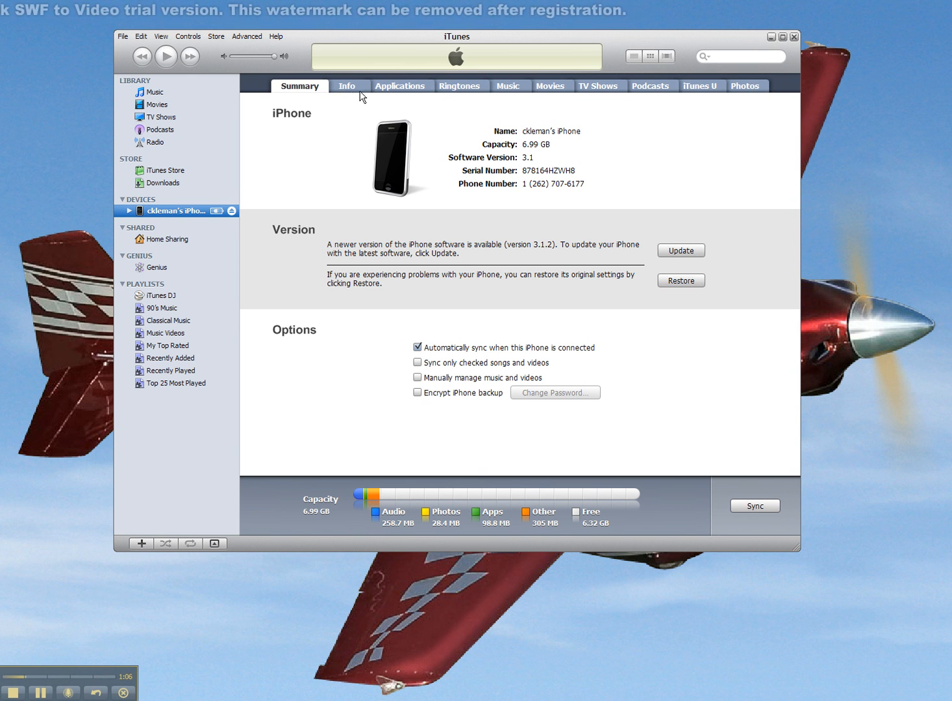
{"action": "mouse_move", "coordinate": [240, 239]}
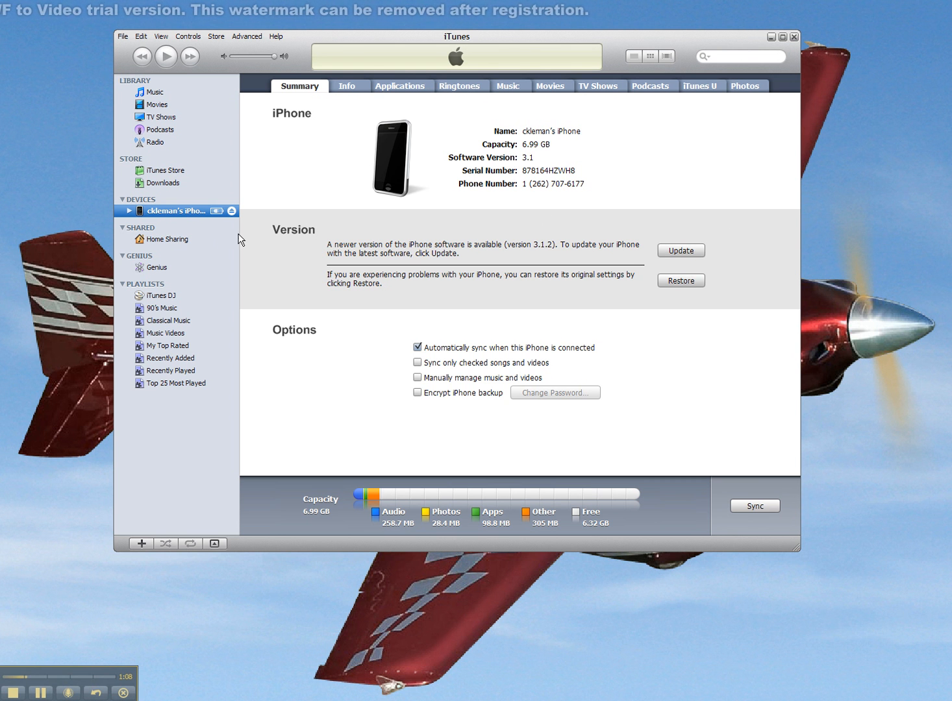
{"action": "mouse_move", "coordinate": [423, 114]}
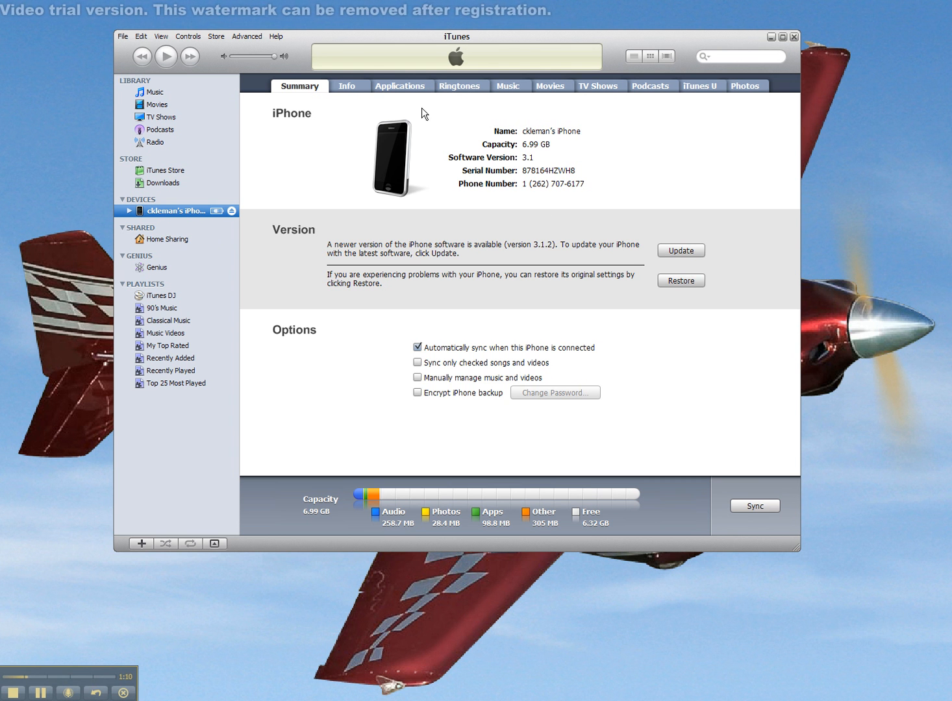
{"action": "mouse_move", "coordinate": [352, 187]}
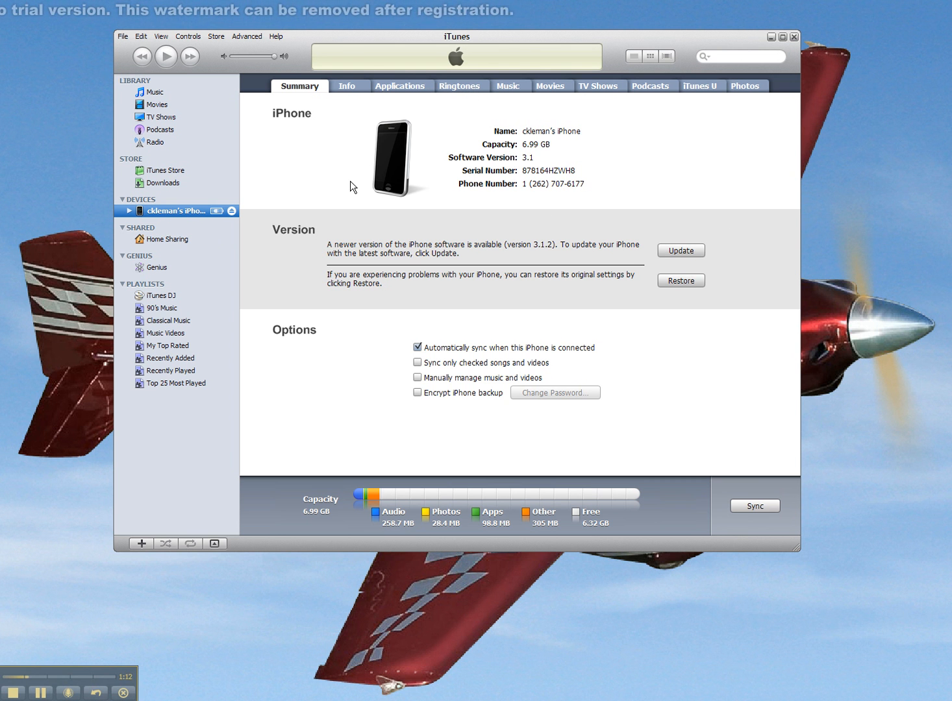
{"action": "mouse_move", "coordinate": [310, 192]}
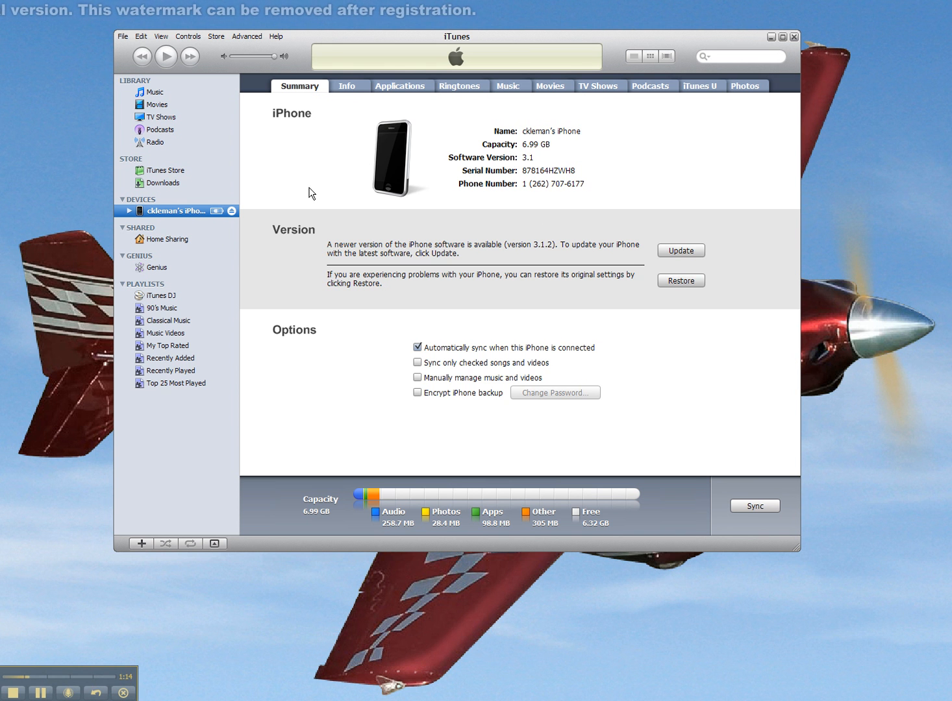
{"action": "mouse_move", "coordinate": [372, 124]}
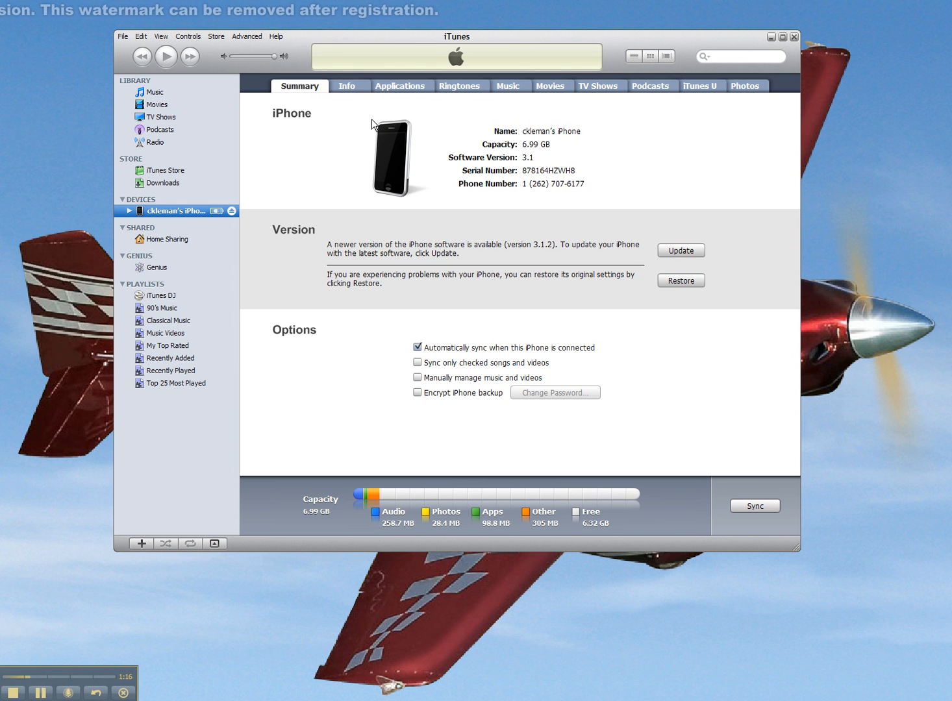
{"action": "mouse_move", "coordinate": [402, 95]}
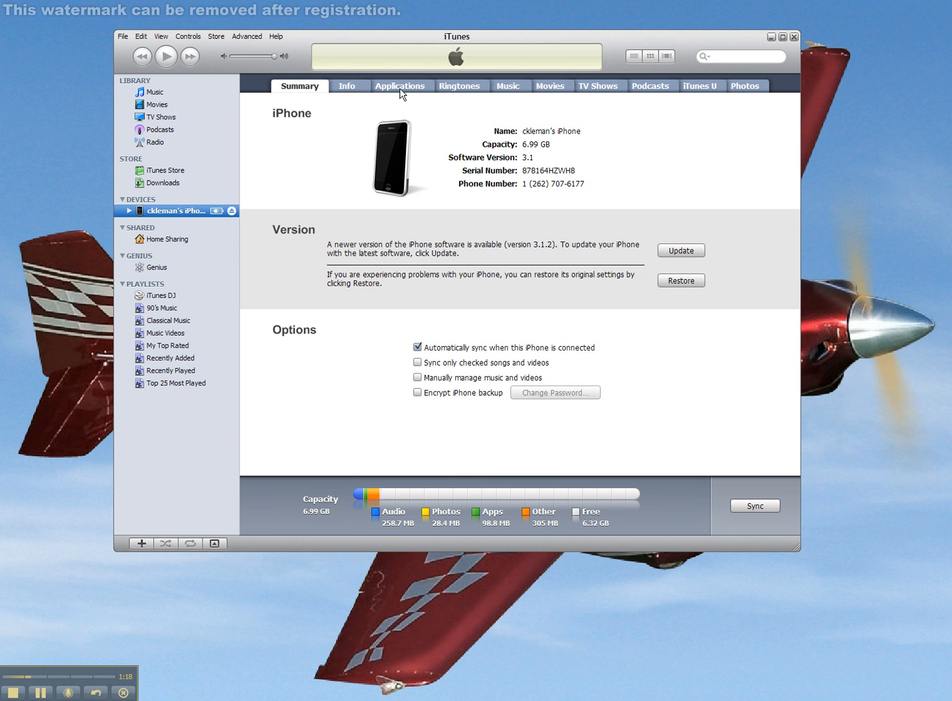
Enable Sync Applications on the iPhone's Applications tab, confirming its apps will be replaced from the library
{"action": "left_click", "coordinate": [399, 85]}
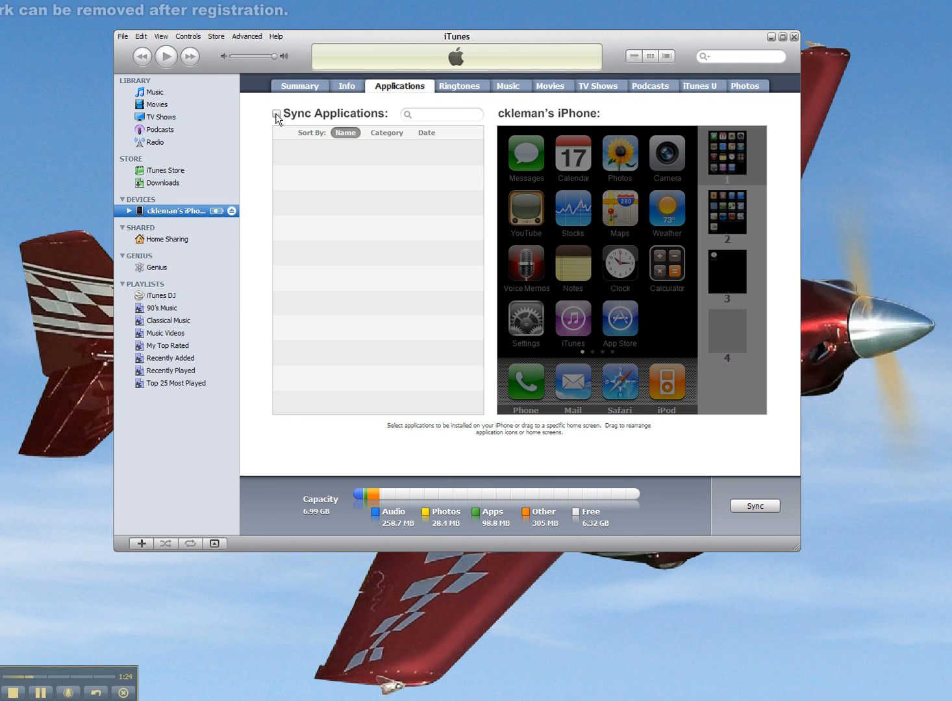
{"action": "left_click", "coordinate": [277, 113]}
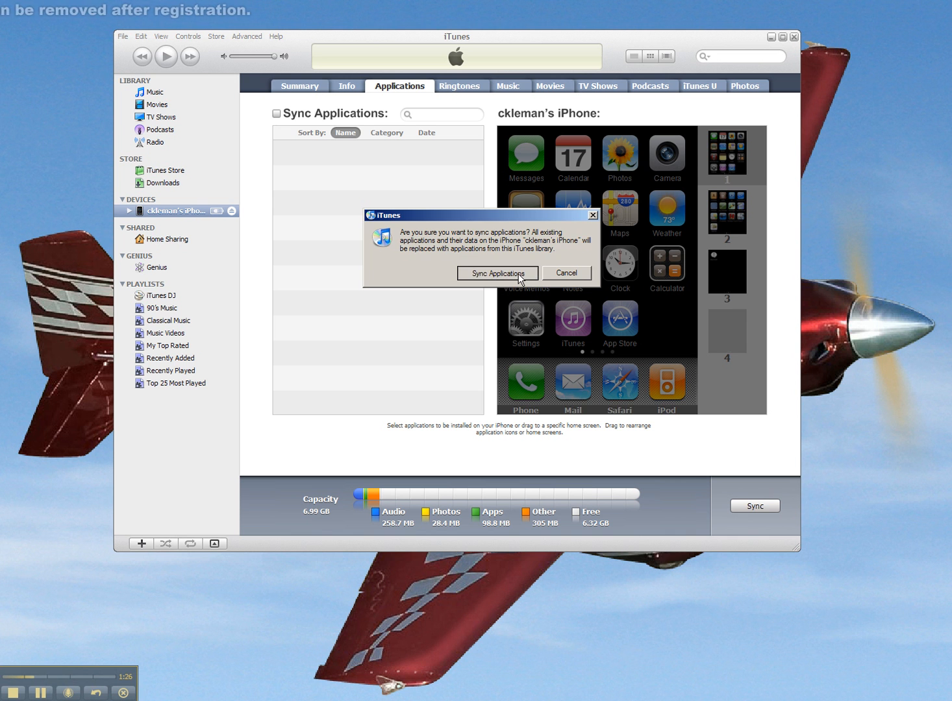
{"action": "left_click", "coordinate": [497, 273]}
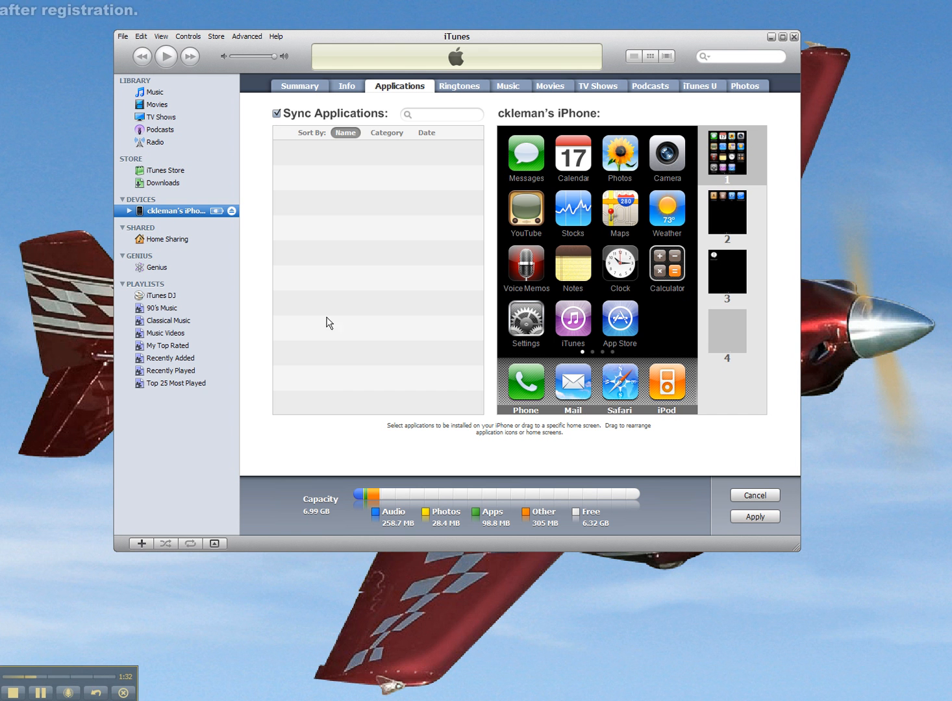
{"action": "mouse_move", "coordinate": [439, 440]}
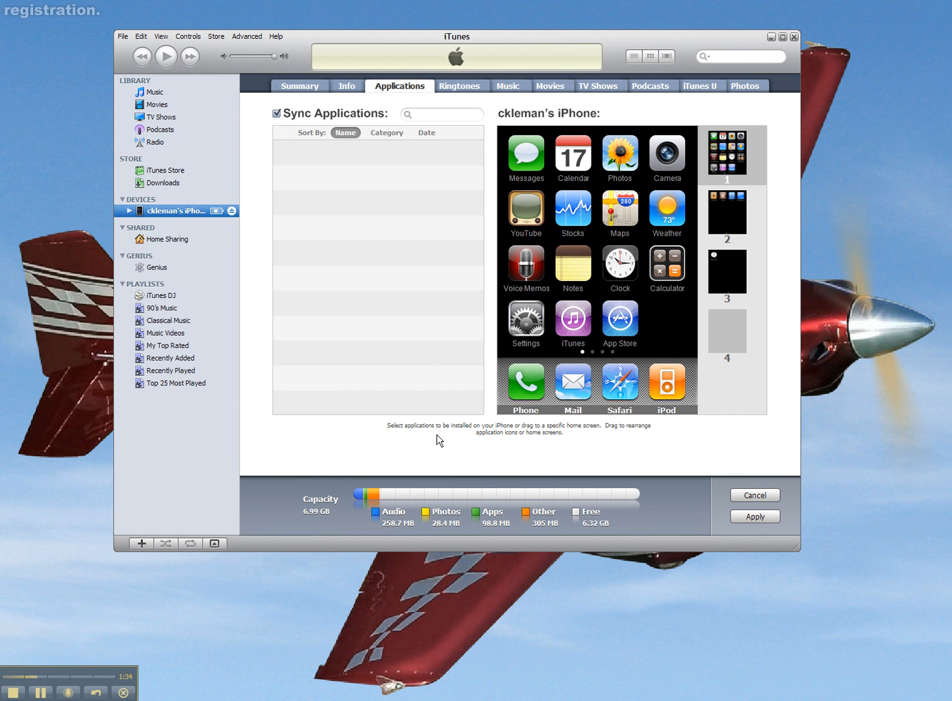
{"action": "mouse_move", "coordinate": [689, 335]}
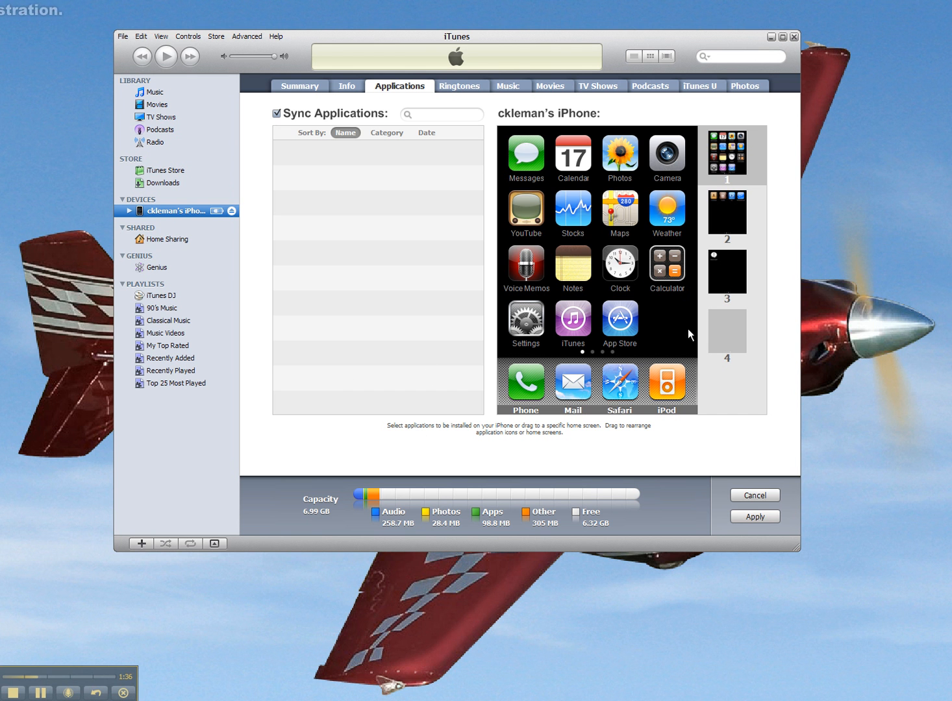
{"action": "mouse_move", "coordinate": [674, 281]}
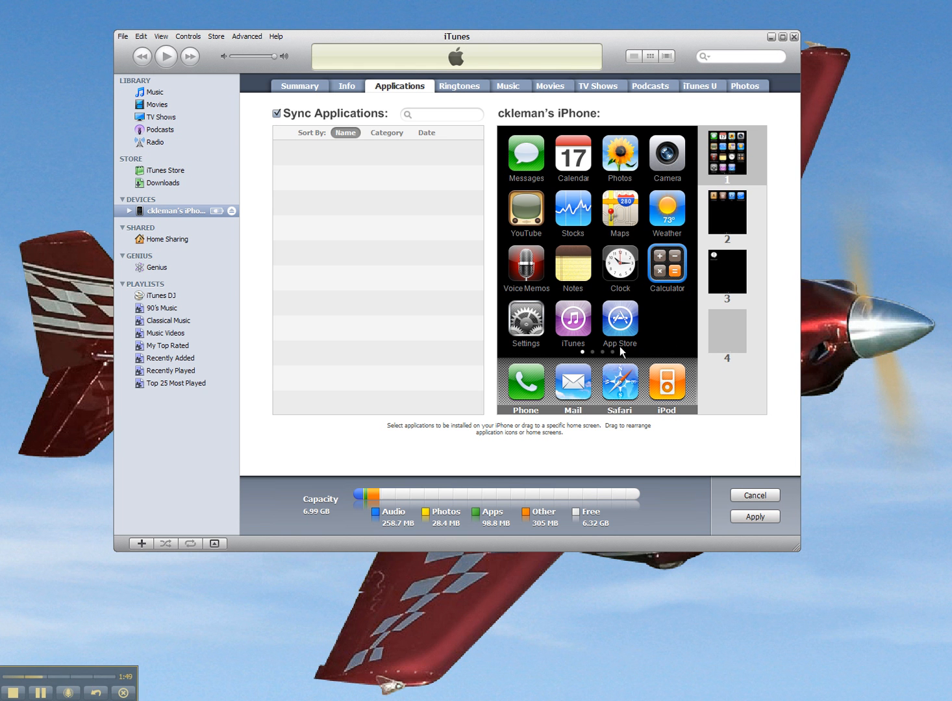
{"action": "mouse_move", "coordinate": [409, 184]}
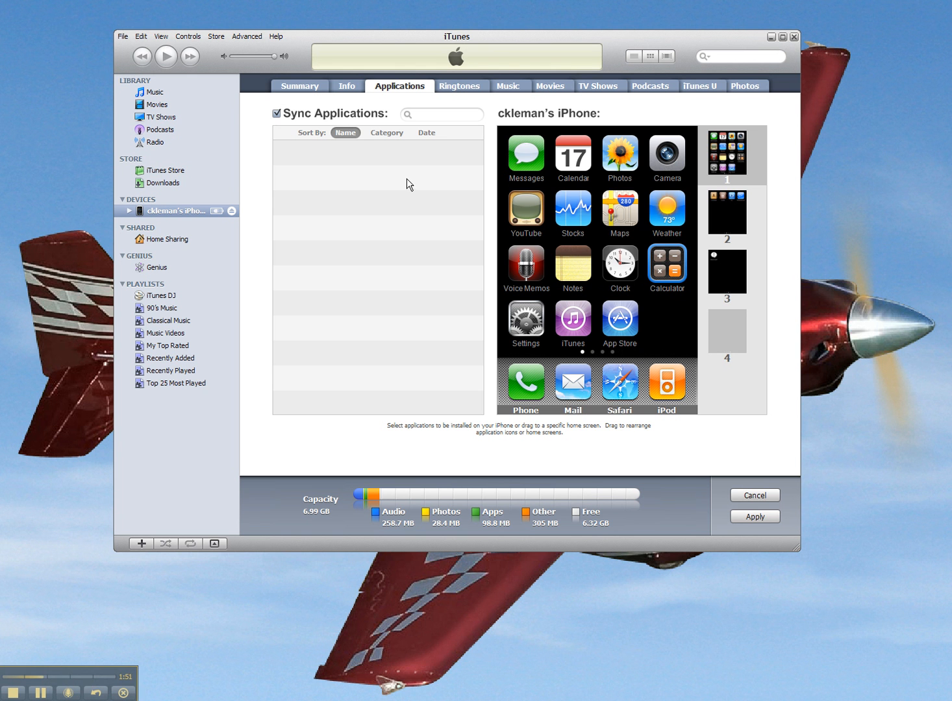
{"action": "mouse_move", "coordinate": [263, 109]}
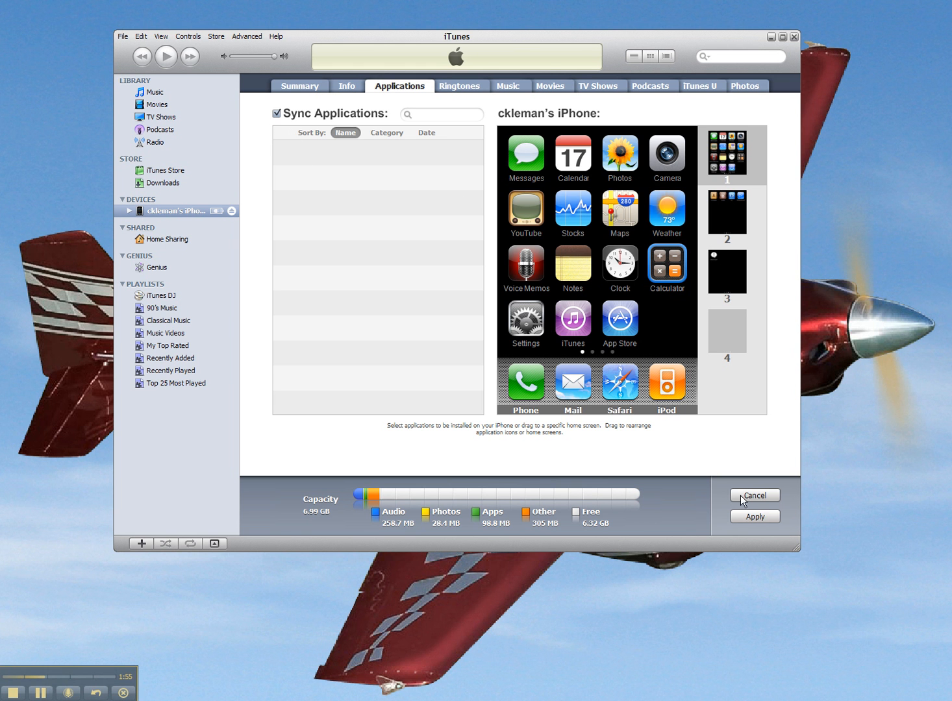
Apply the application sync setting, starting the iPhone backup and sync
{"action": "left_click", "coordinate": [755, 516]}
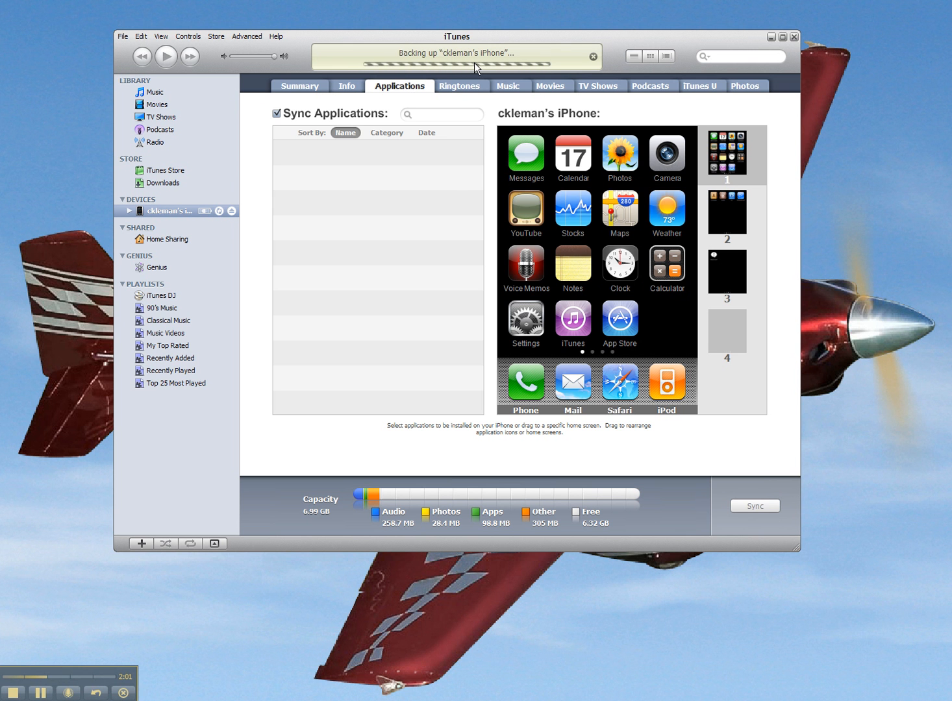
{"action": "mouse_move", "coordinate": [454, 188]}
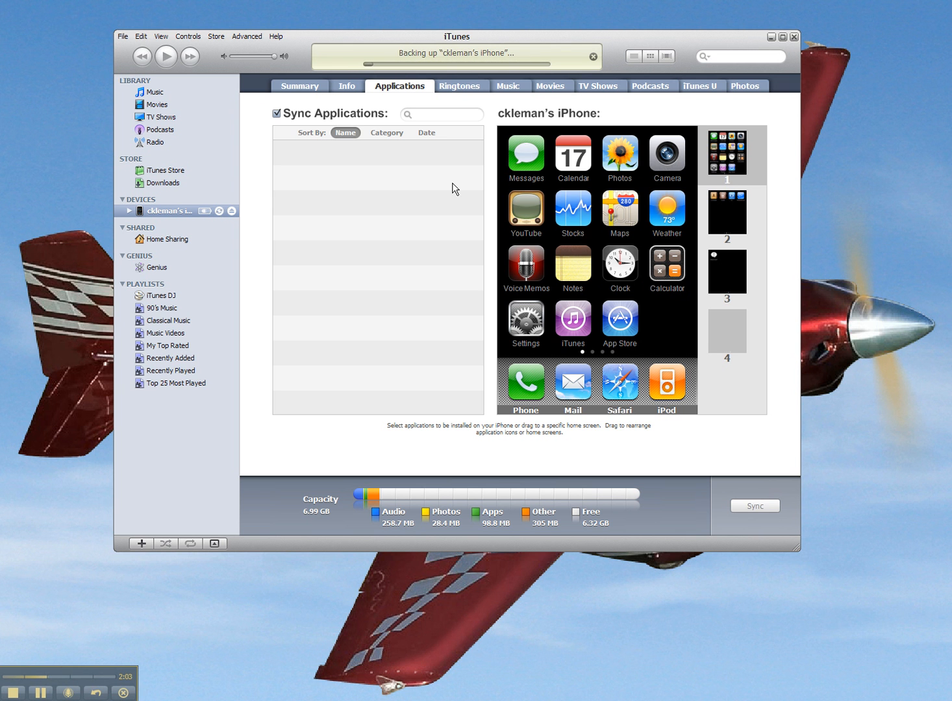
{"action": "mouse_move", "coordinate": [436, 238]}
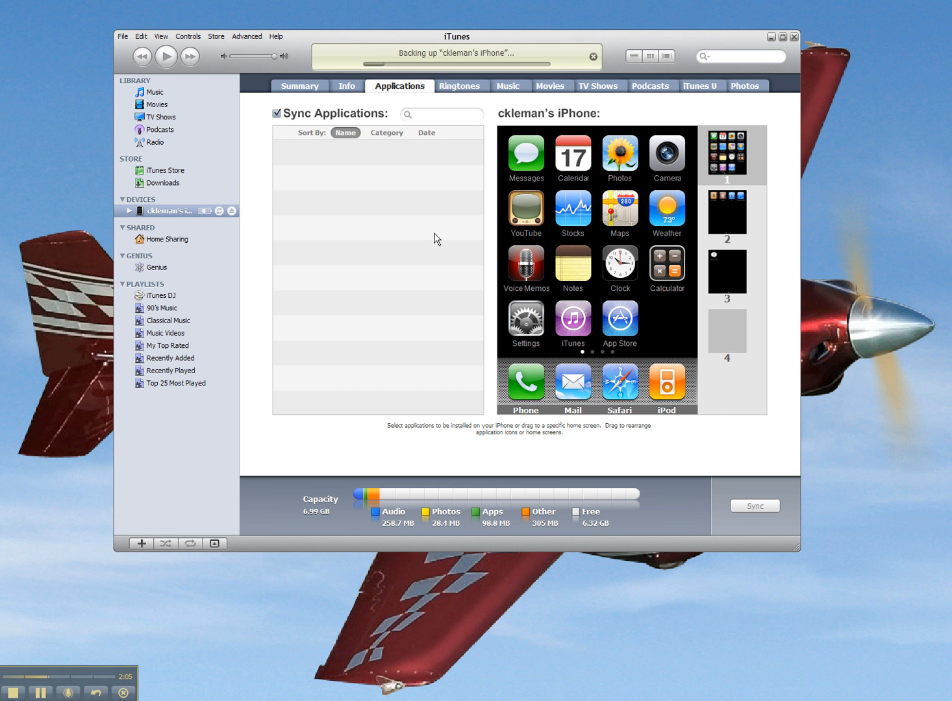
{"action": "mouse_move", "coordinate": [366, 316]}
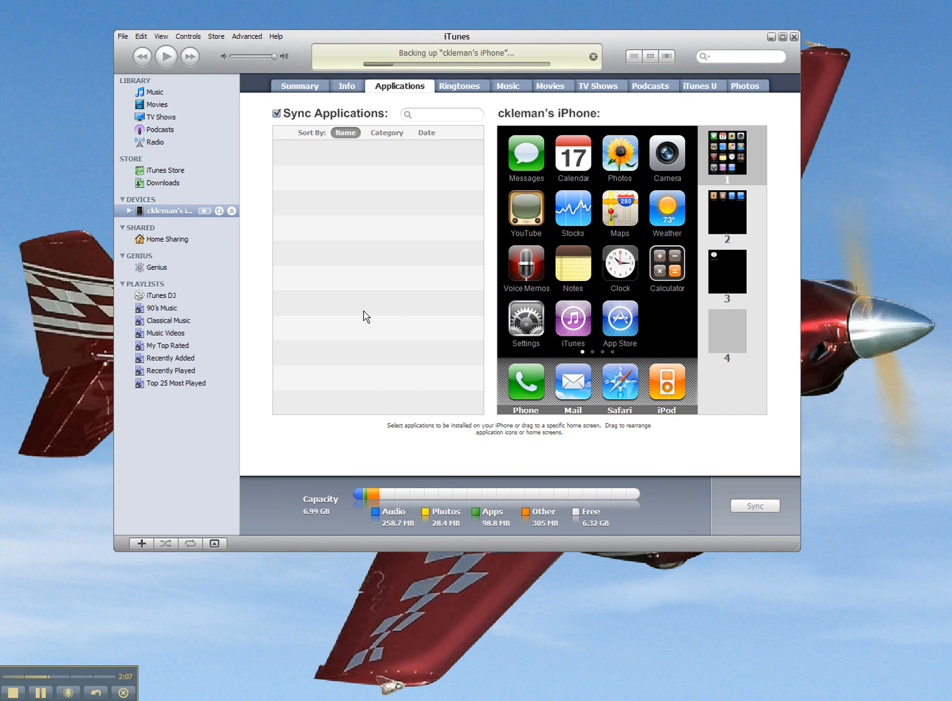
{"action": "mouse_move", "coordinate": [334, 382]}
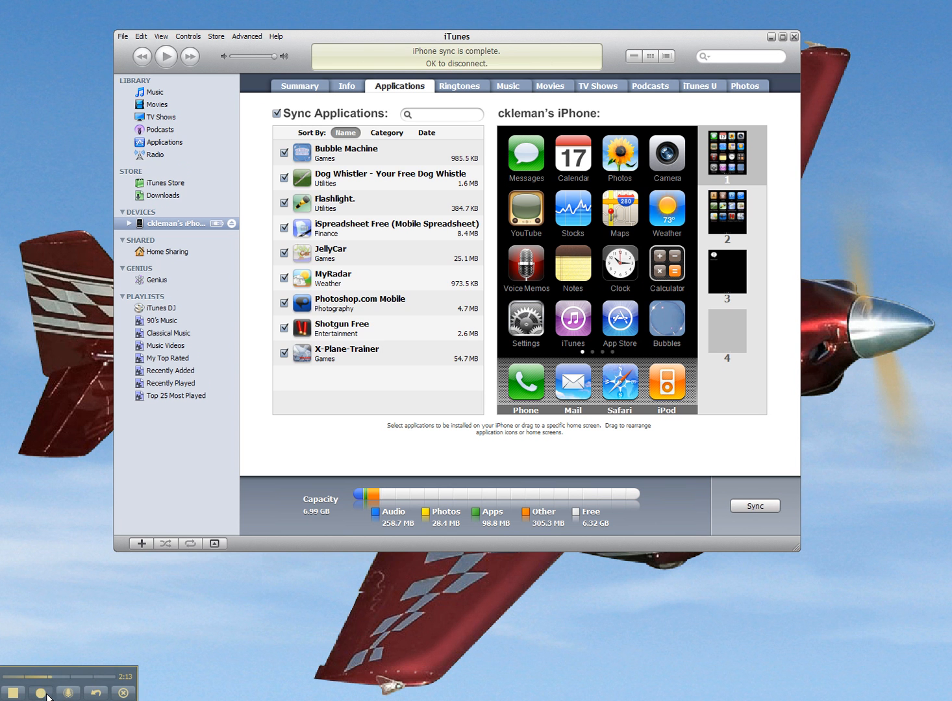
Untick the remaining apps including JellyCar and X-Plane-Trainer so none are set to sync
{"action": "left_click", "coordinate": [41, 692]}
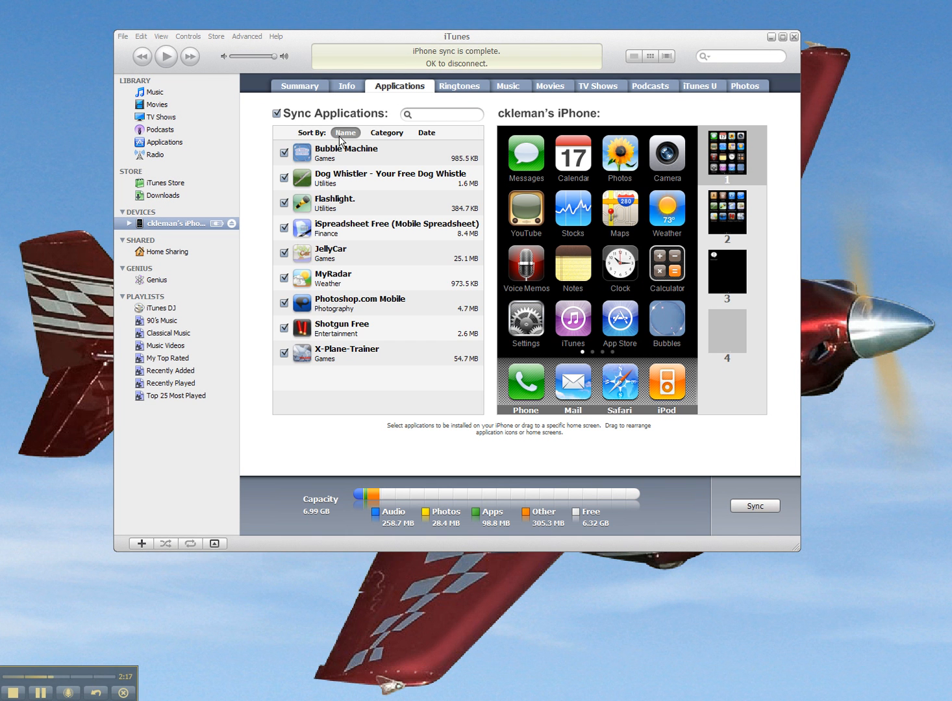
{"action": "mouse_move", "coordinate": [343, 228]}
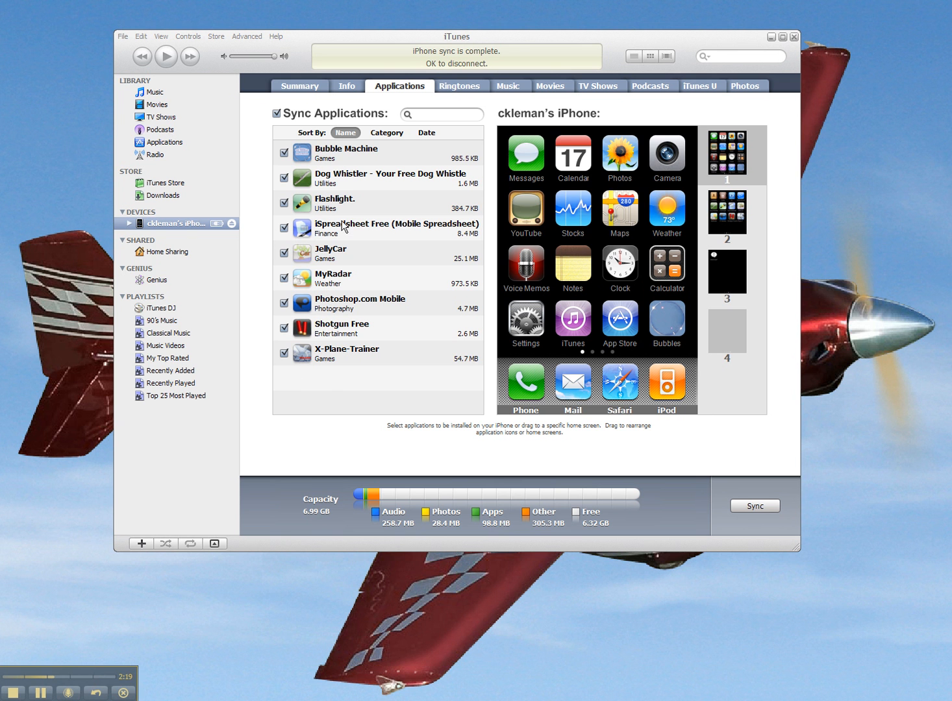
{"action": "mouse_move", "coordinate": [357, 185]}
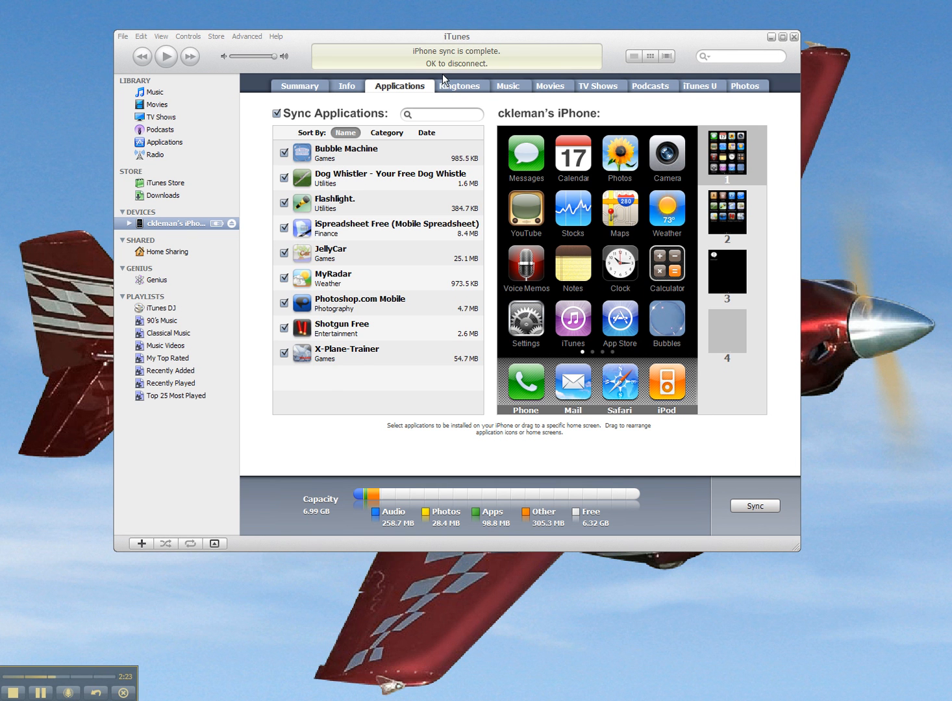
{"action": "mouse_move", "coordinate": [467, 166]}
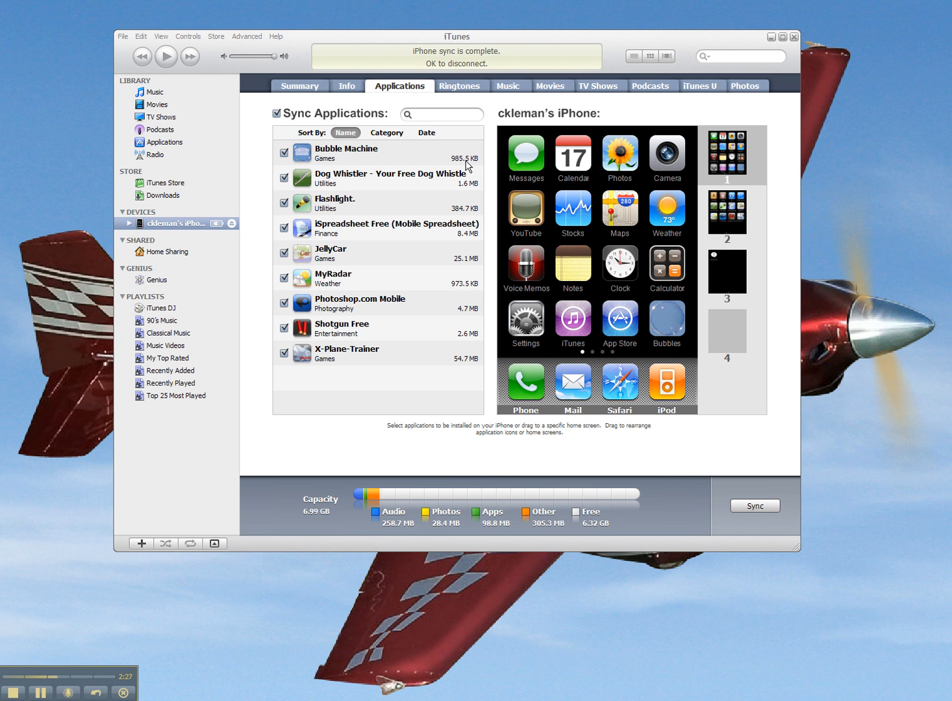
{"action": "left_click", "coordinate": [284, 152]}
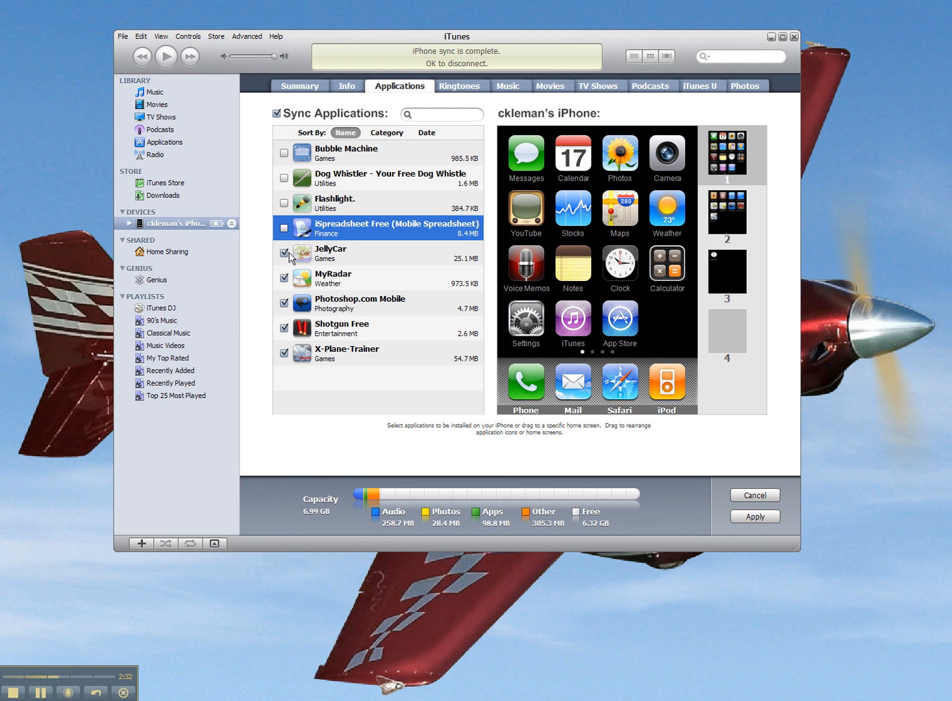
{"action": "left_click", "coordinate": [377, 304]}
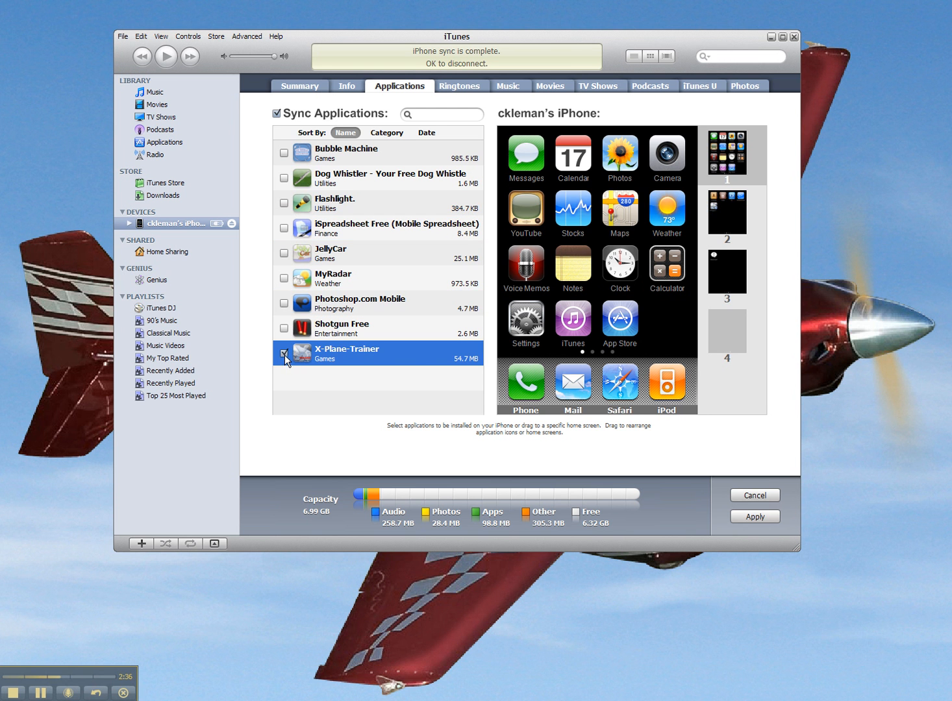
{"action": "left_click", "coordinate": [284, 355]}
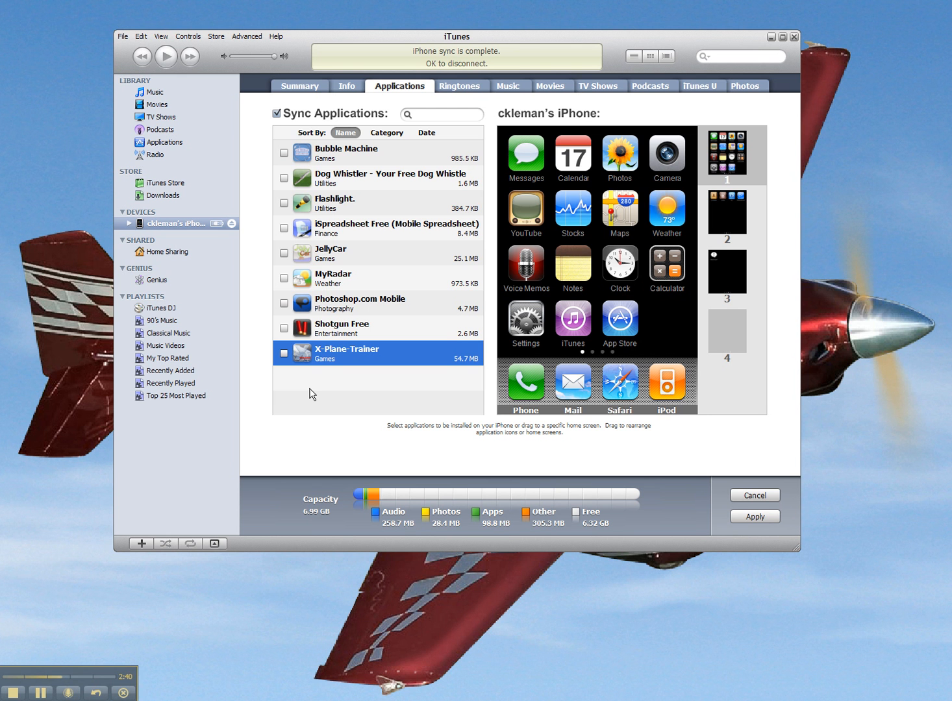
{"action": "mouse_move", "coordinate": [314, 387]}
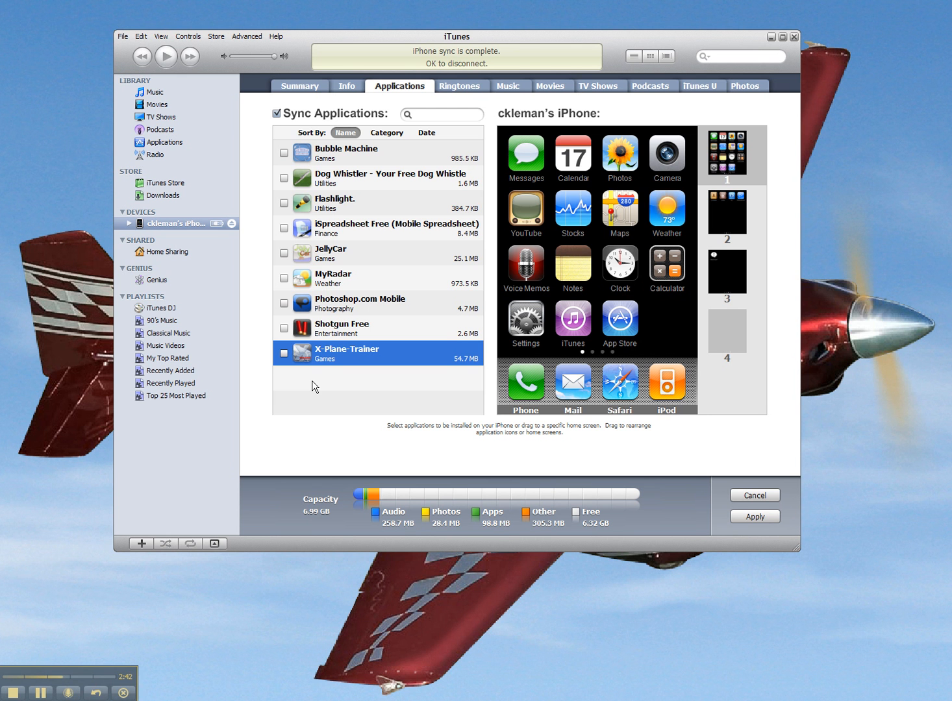
{"action": "mouse_move", "coordinate": [734, 237]}
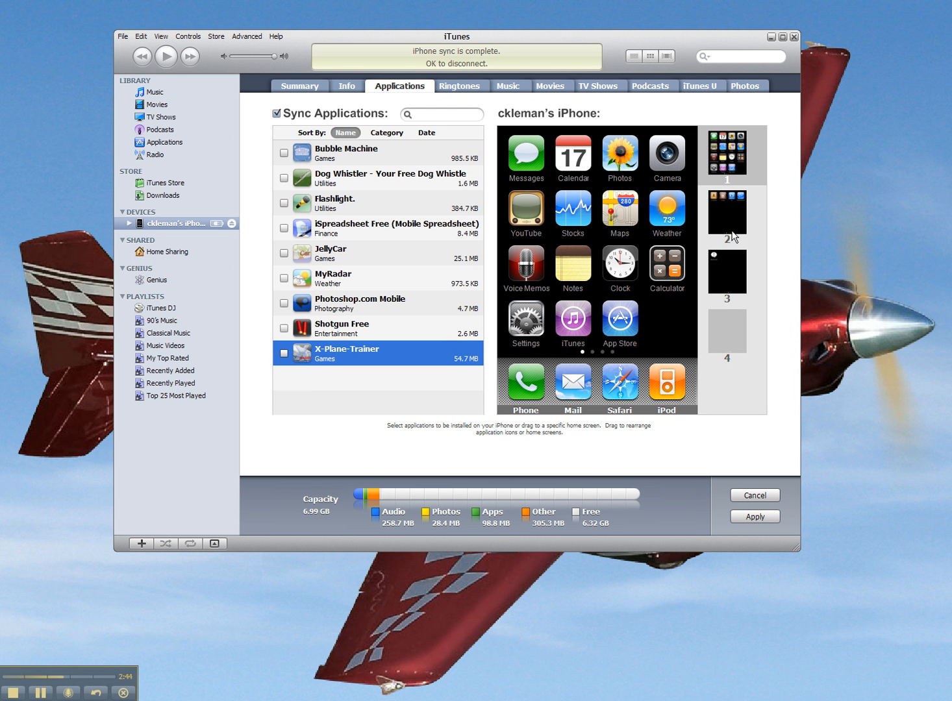
{"action": "mouse_move", "coordinate": [735, 290]}
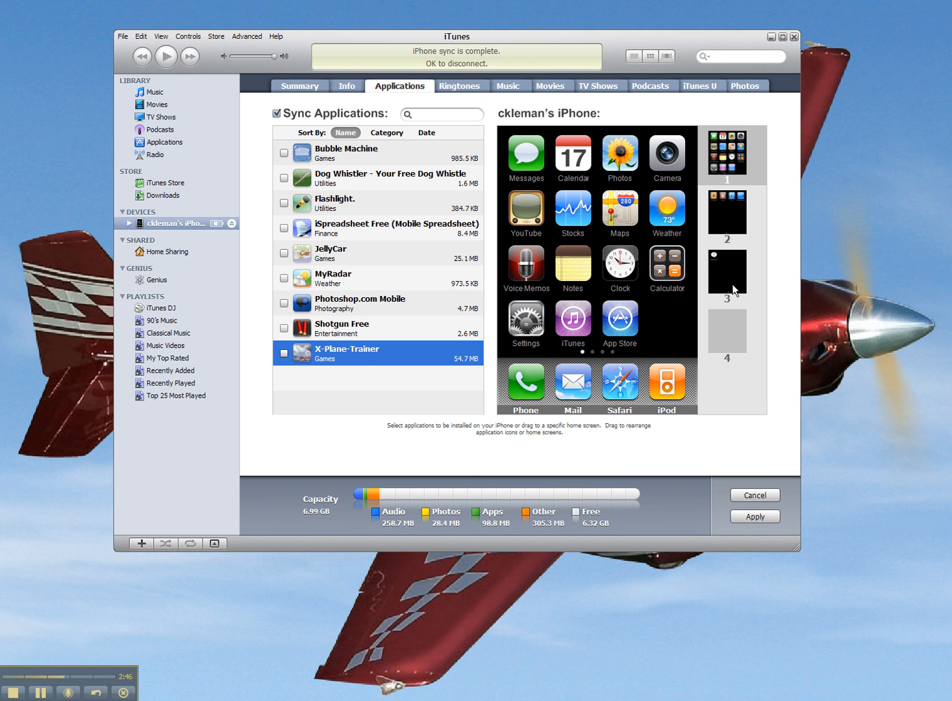
{"action": "mouse_move", "coordinate": [714, 336]}
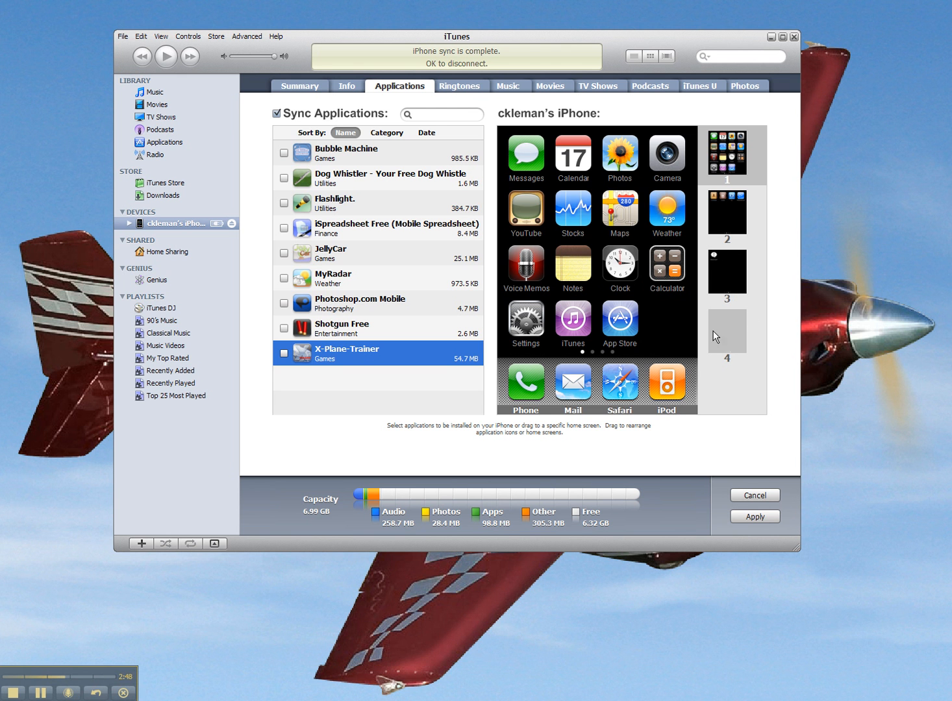
{"action": "mouse_move", "coordinate": [313, 156]}
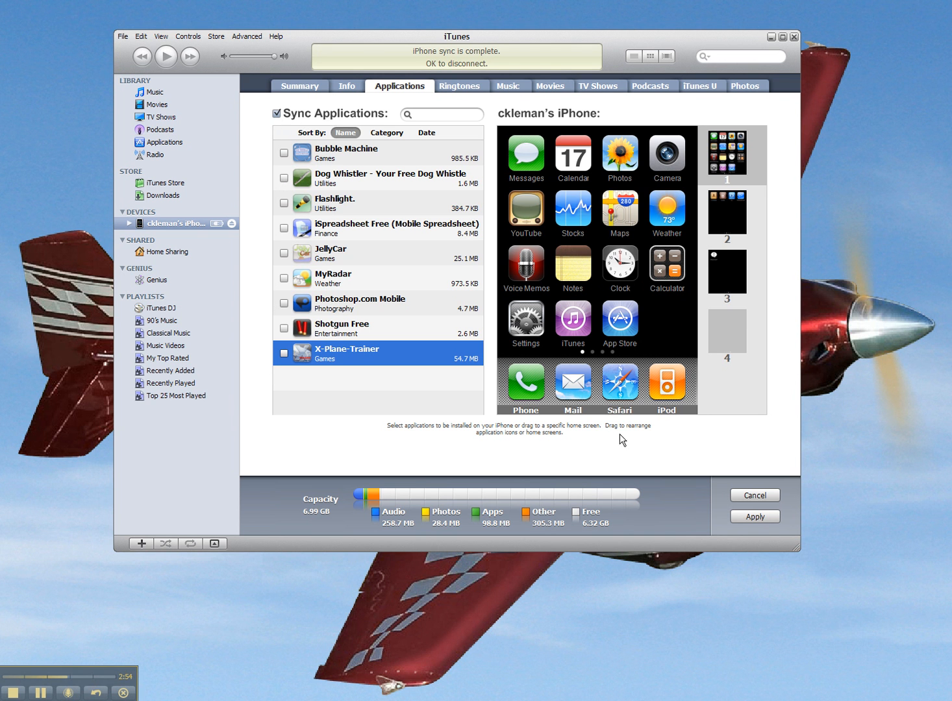
{"action": "mouse_move", "coordinate": [758, 526]}
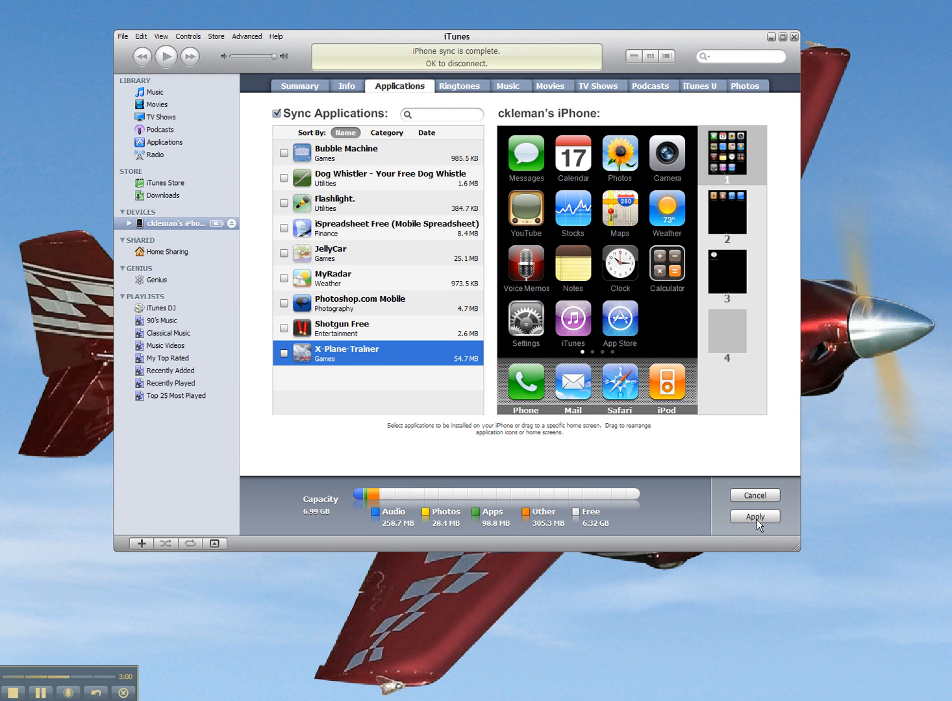
Apply the changes and confirm removing the nine unticked apps from the iPhone
{"action": "left_click", "coordinate": [755, 516]}
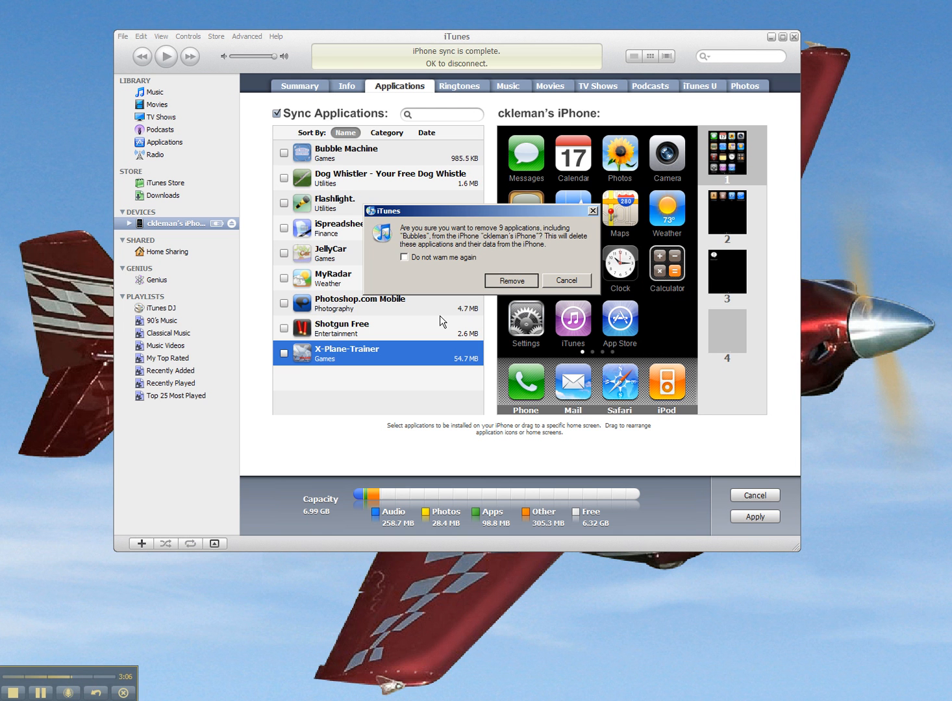
{"action": "left_click", "coordinate": [511, 281]}
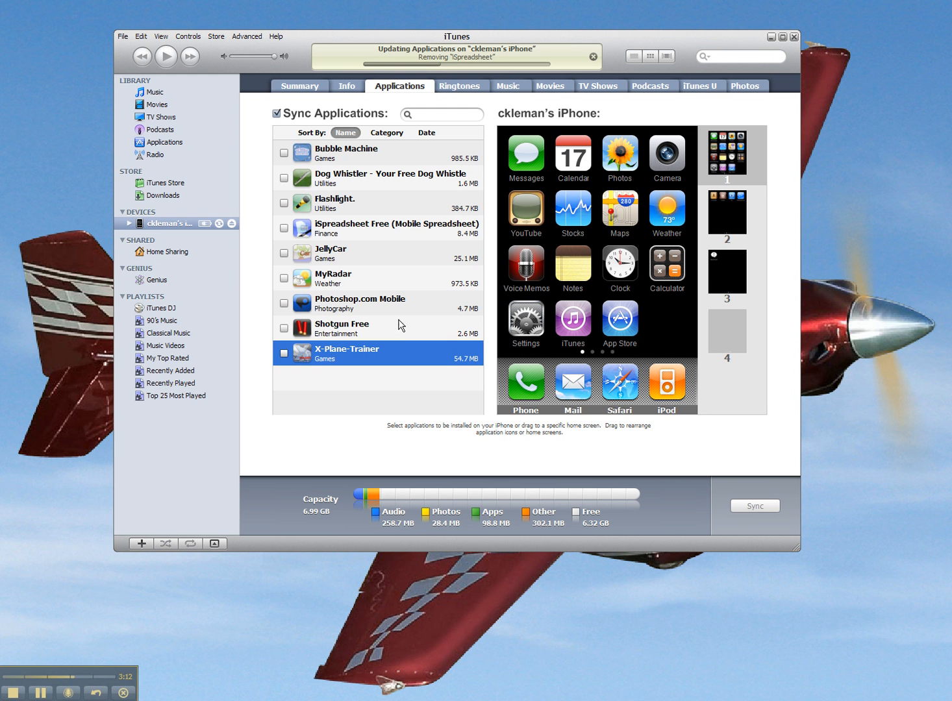
{"action": "mouse_move", "coordinate": [485, 310]}
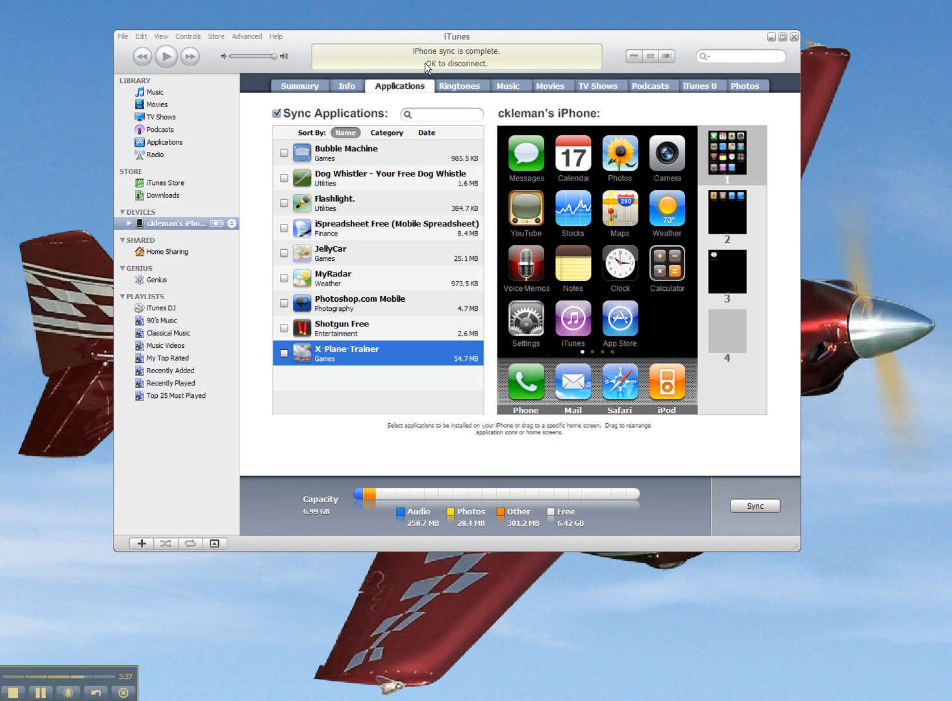
{"action": "mouse_move", "coordinate": [668, 356]}
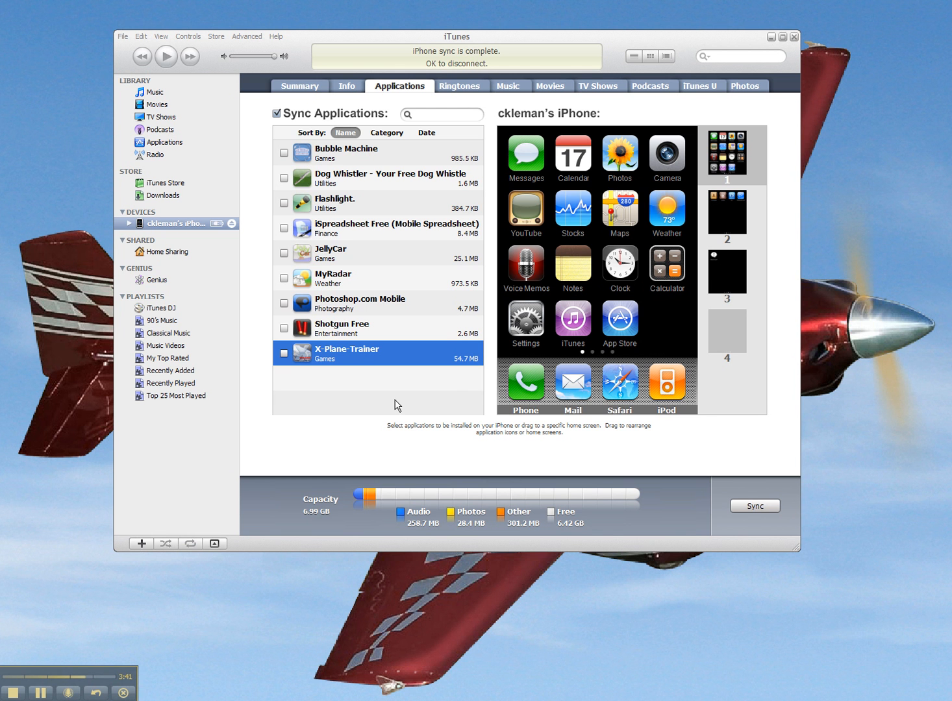
{"action": "mouse_move", "coordinate": [308, 396]}
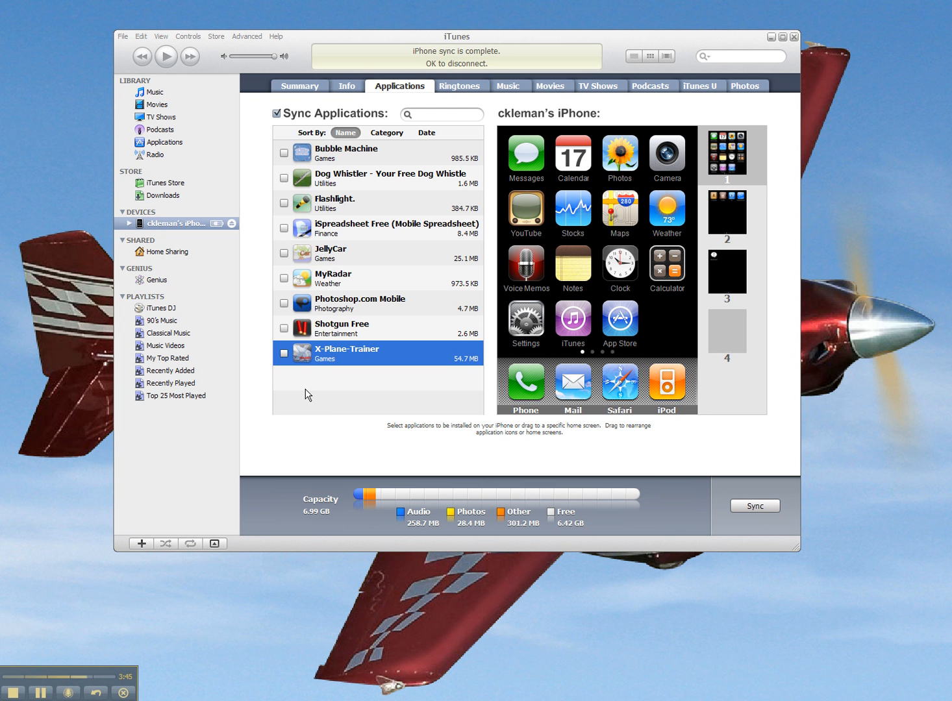
{"action": "mouse_move", "coordinate": [283, 354]}
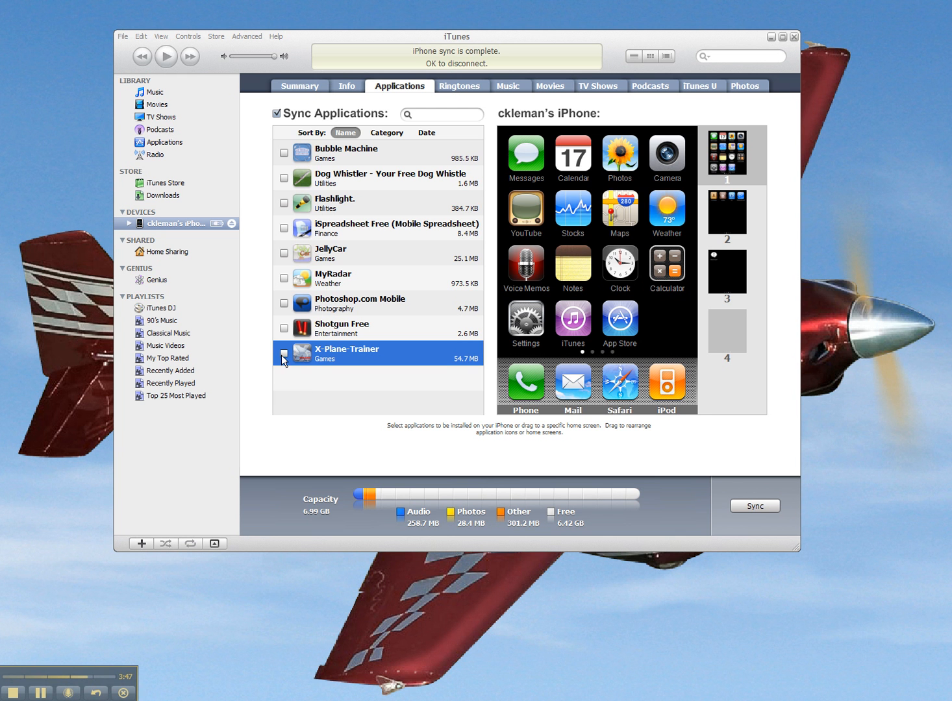
Tick X-Plane-Trainer and the other apps again and review the second home screen holding them
{"action": "left_click", "coordinate": [284, 354]}
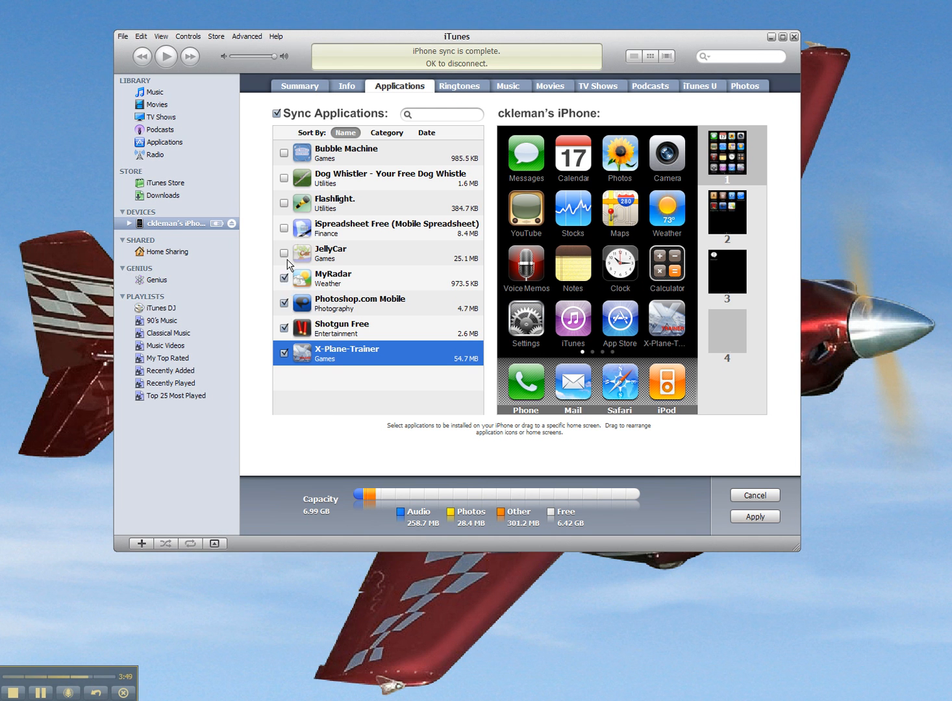
{"action": "left_click", "coordinate": [284, 204]}
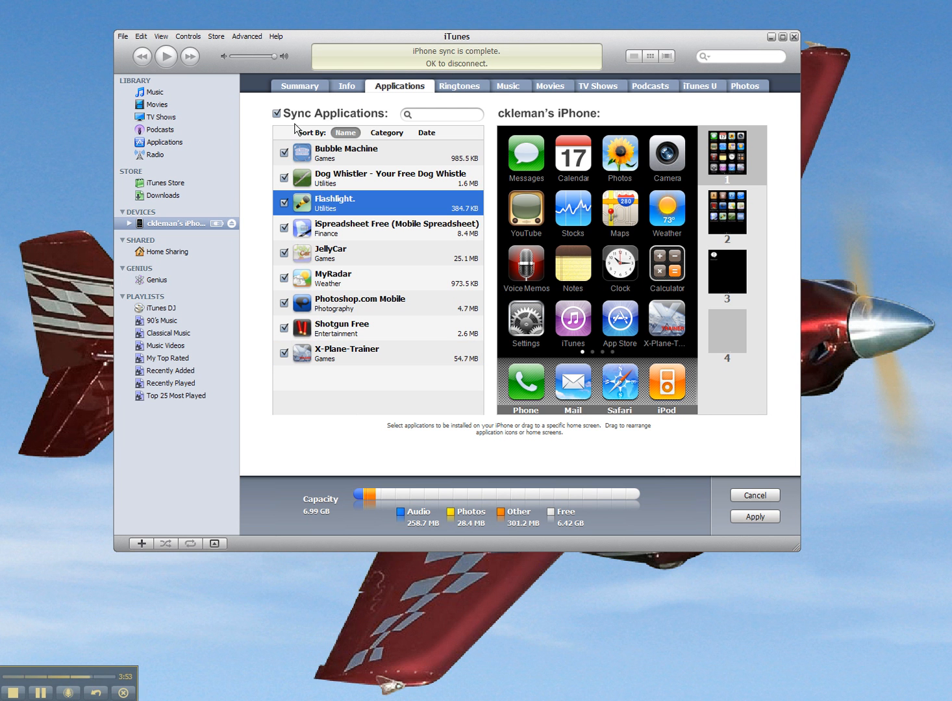
{"action": "mouse_move", "coordinate": [682, 470]}
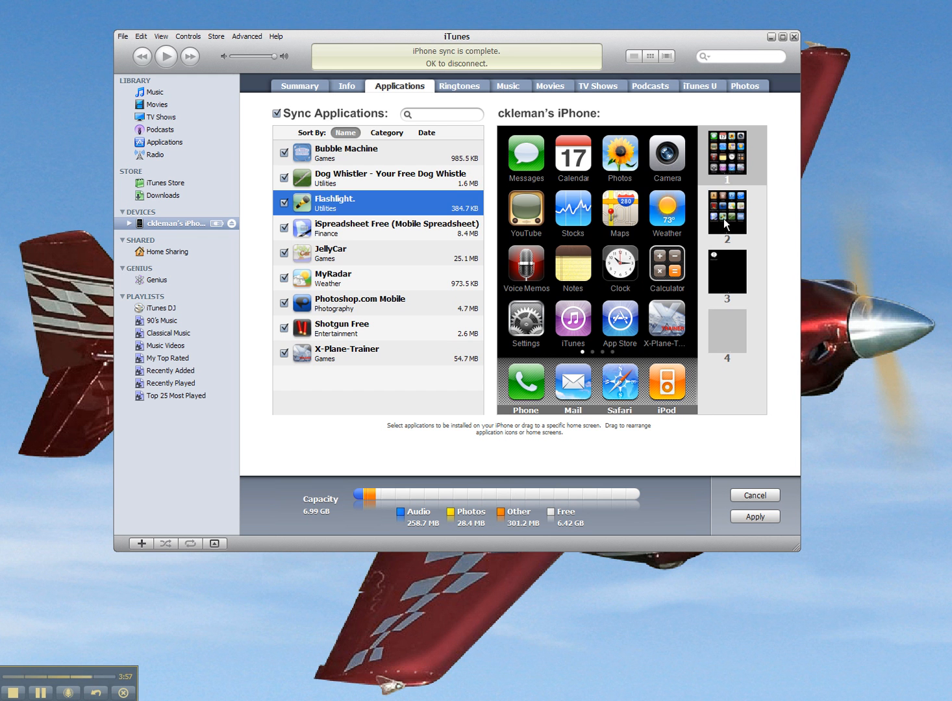
{"action": "left_click", "coordinate": [727, 274]}
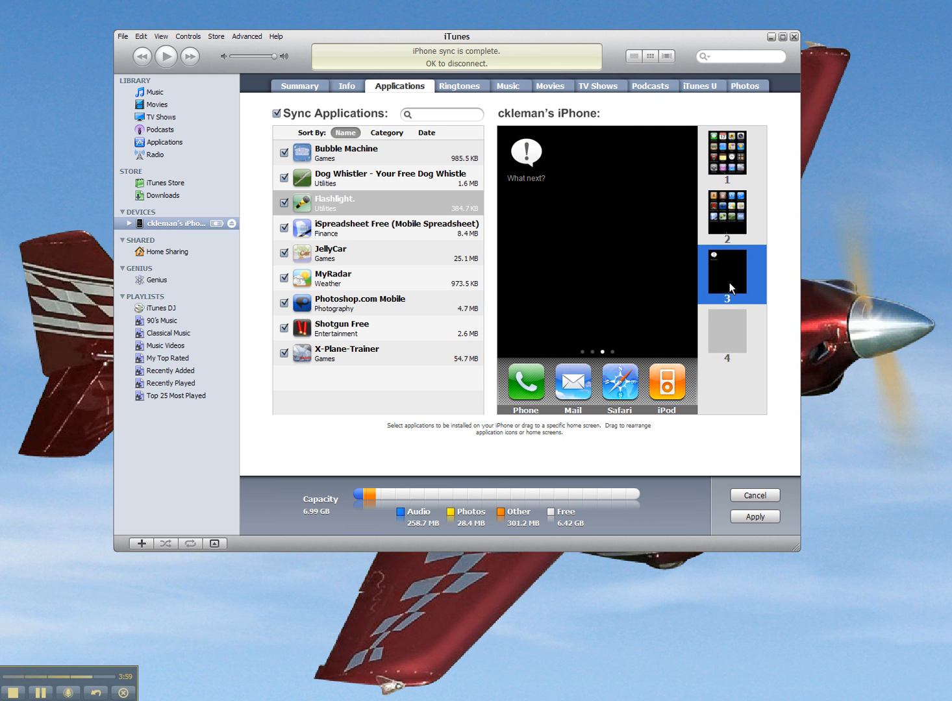
{"action": "left_click", "coordinate": [727, 214]}
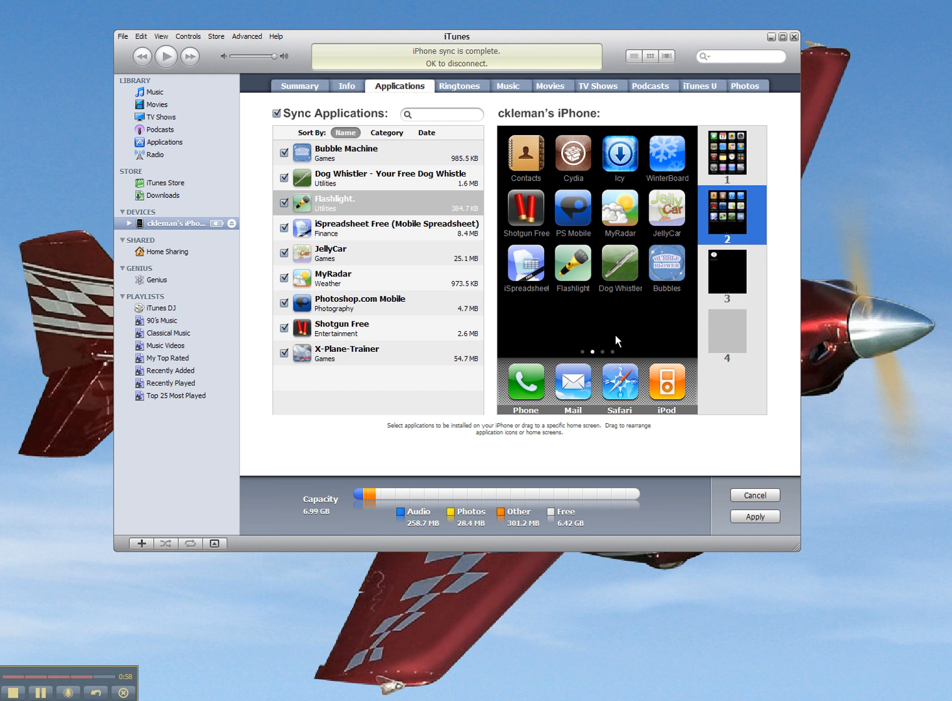
{"action": "mouse_move", "coordinate": [779, 394]}
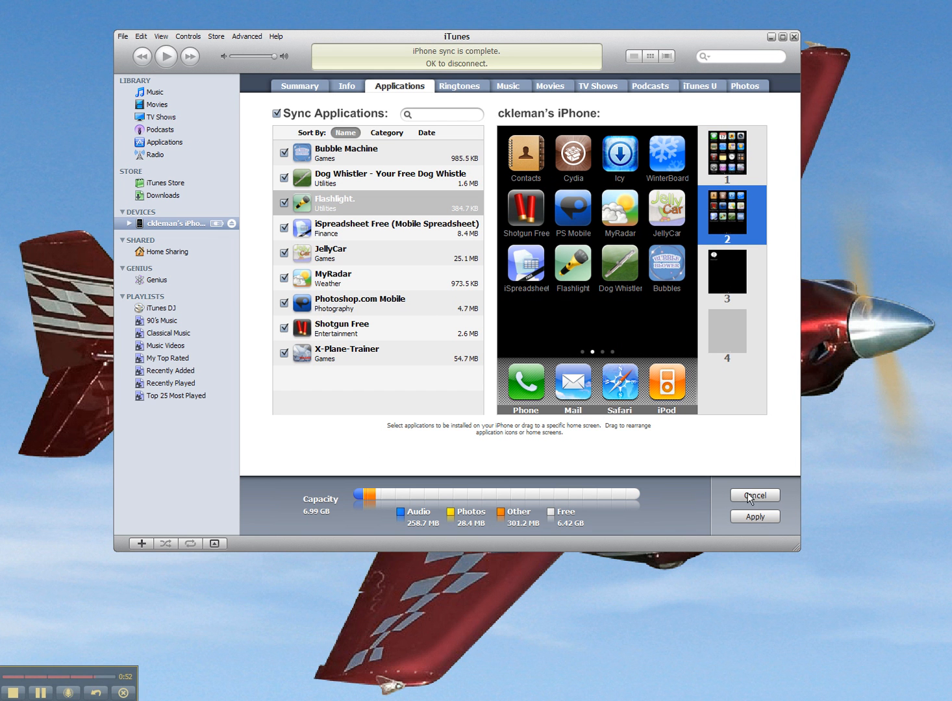
{"action": "mouse_move", "coordinate": [760, 519]}
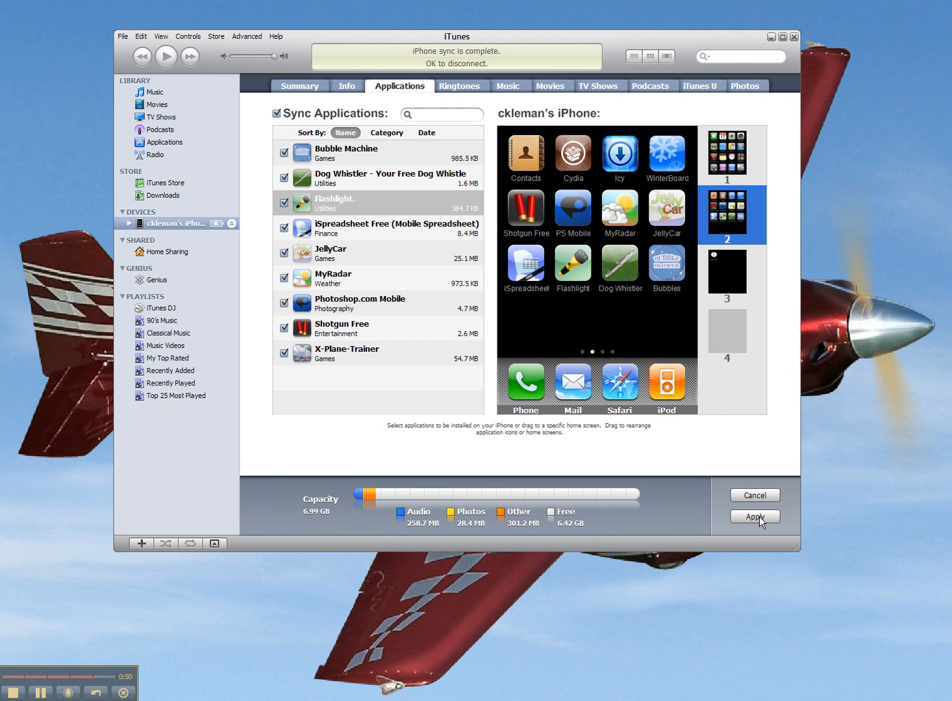
Apply the changes to reinstall the nine ticked apps on the iPhone, 43.3 MB of apps
{"action": "left_click", "coordinate": [754, 517]}
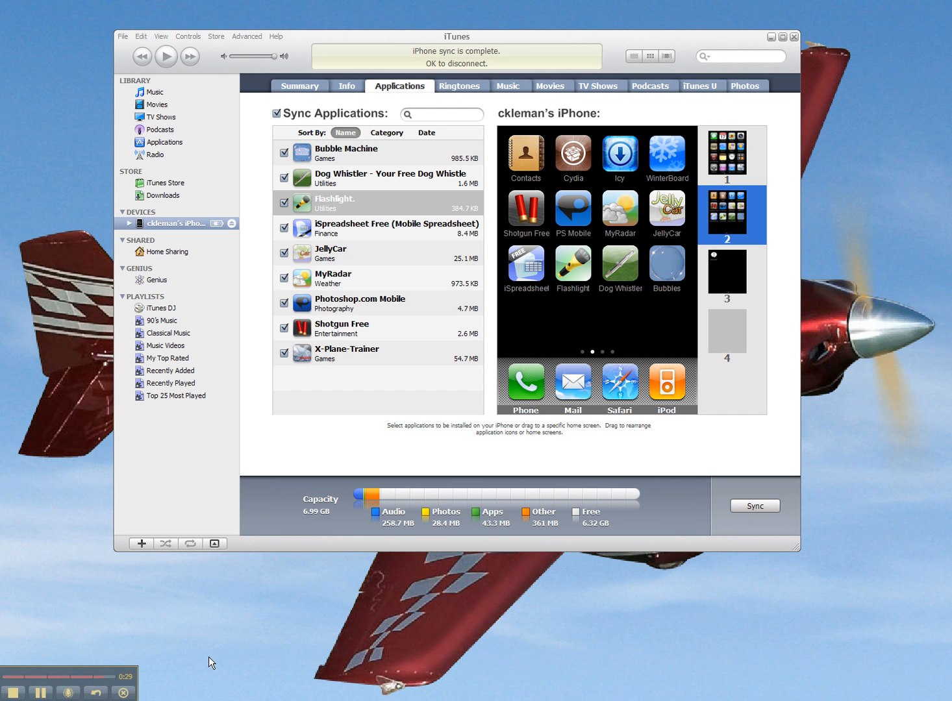
{"action": "mouse_move", "coordinate": [271, 227]}
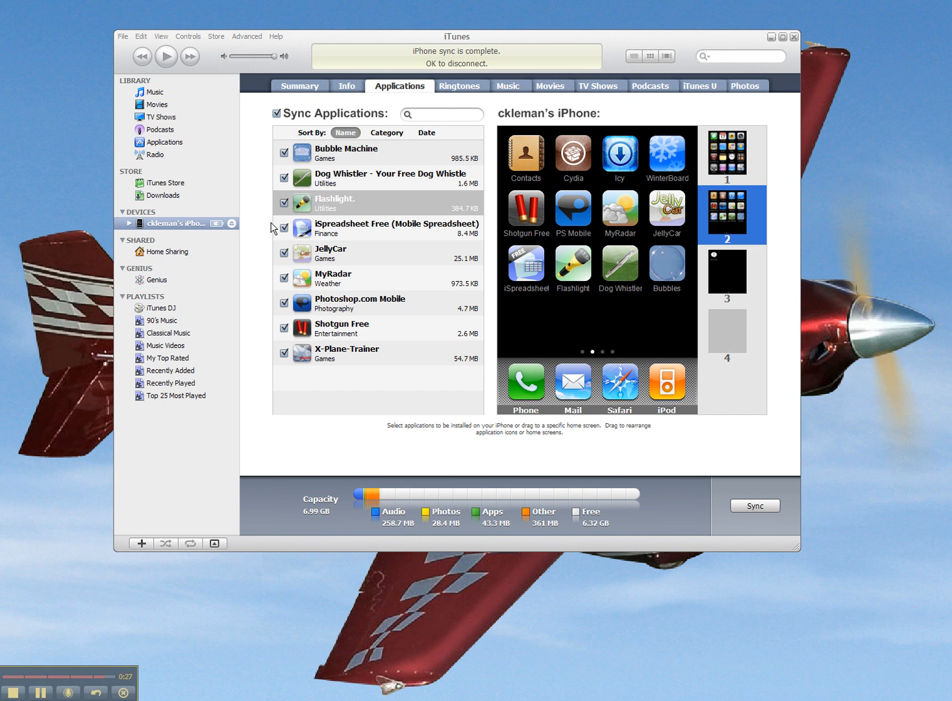
Uncheck Sync Applications and confirm Don't Sync Applications, greying out the nine apps
{"action": "left_click", "coordinate": [277, 114]}
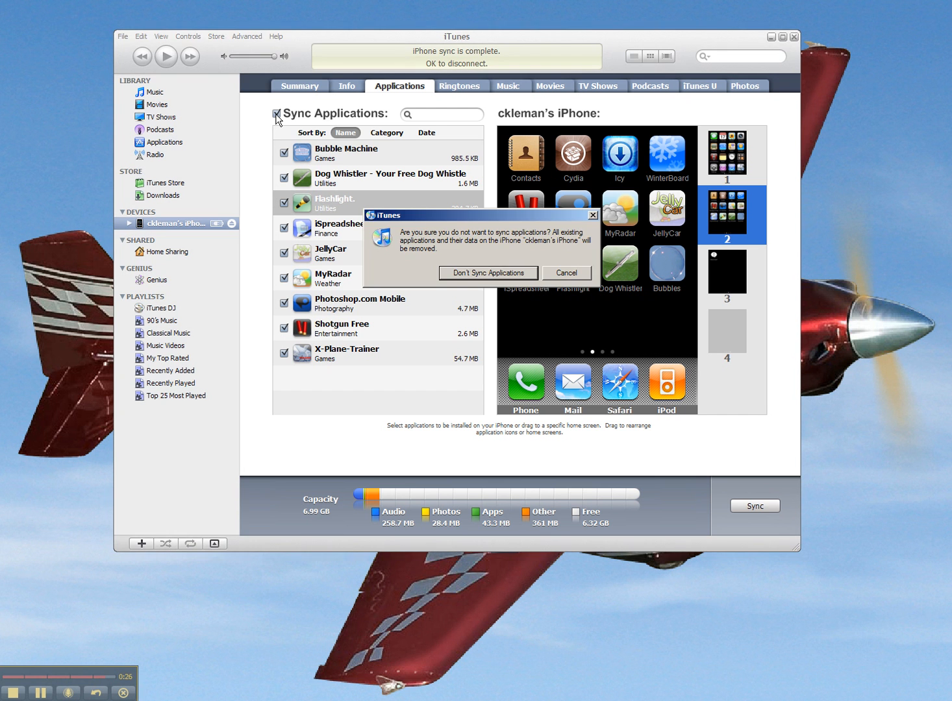
{"action": "left_click", "coordinate": [488, 272]}
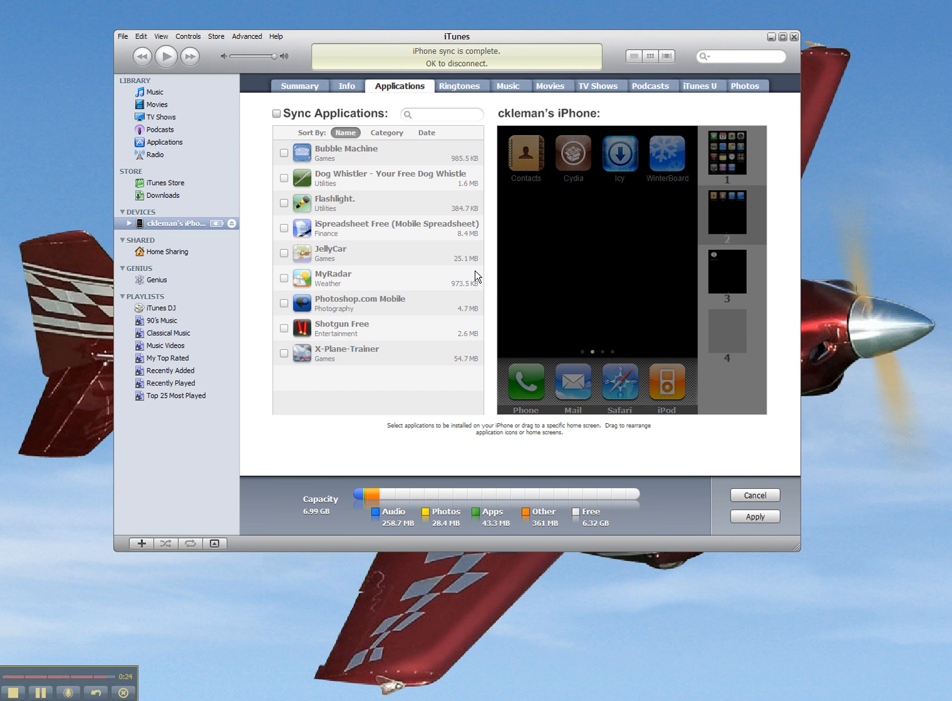
{"action": "mouse_move", "coordinate": [387, 406]}
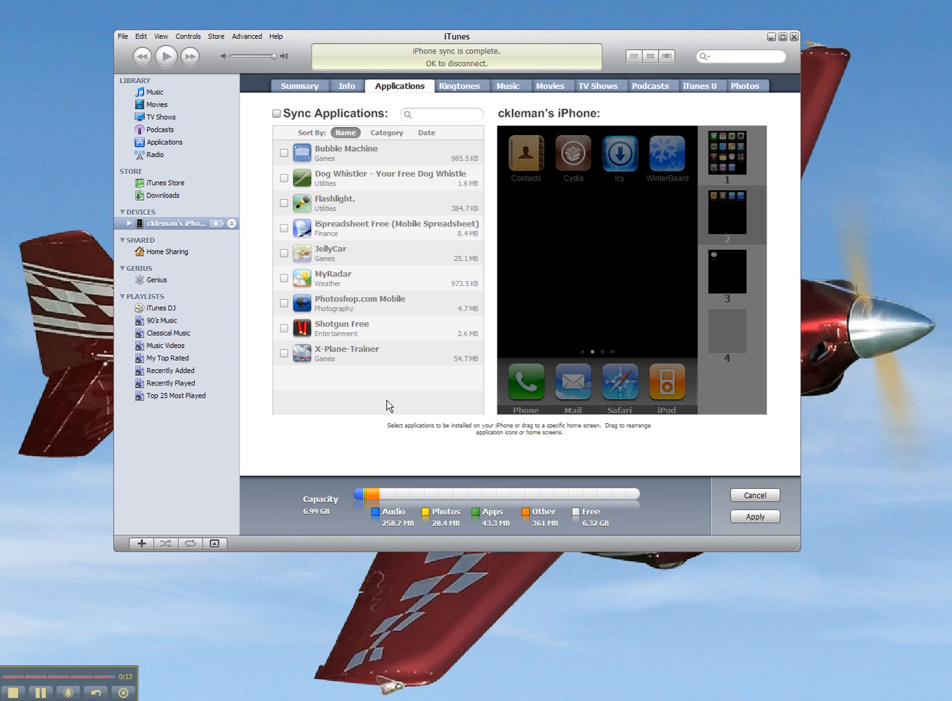
{"action": "mouse_move", "coordinate": [174, 149]}
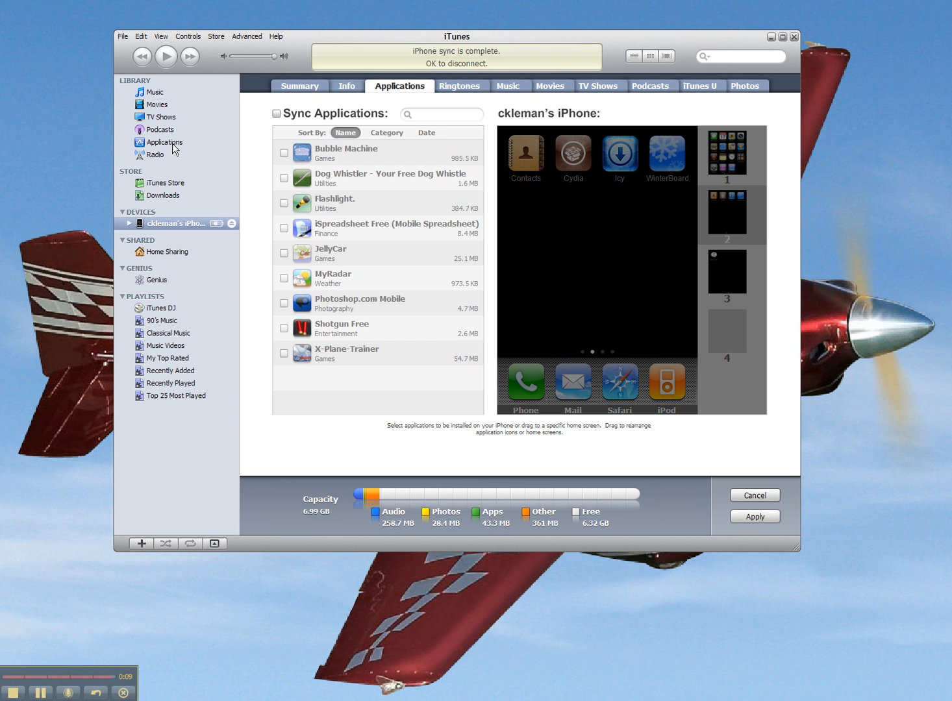
{"action": "mouse_move", "coordinate": [298, 430]}
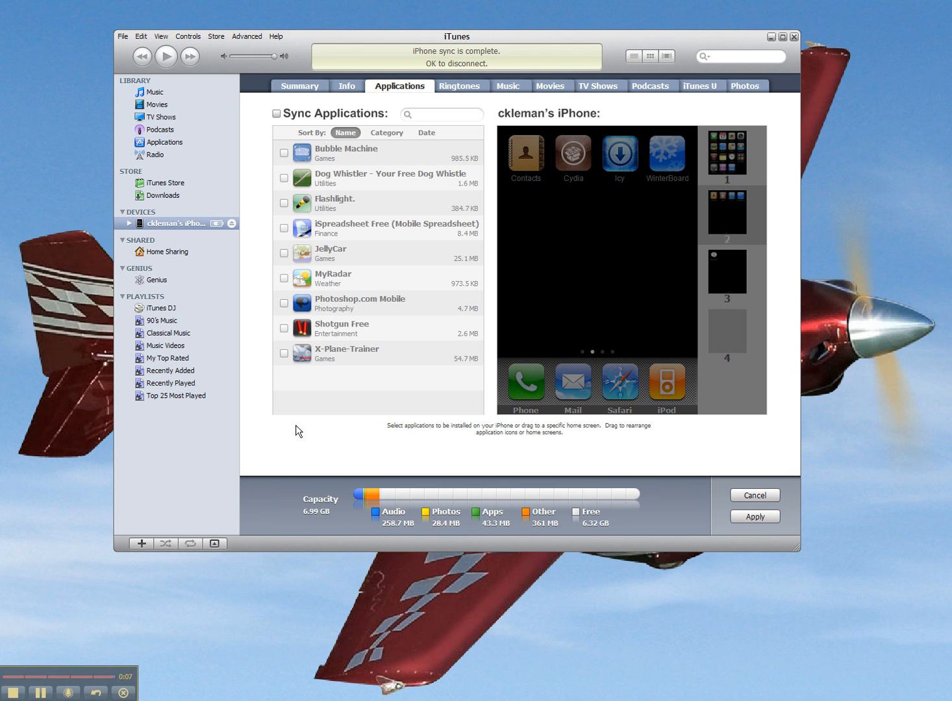
{"action": "mouse_move", "coordinate": [279, 417]}
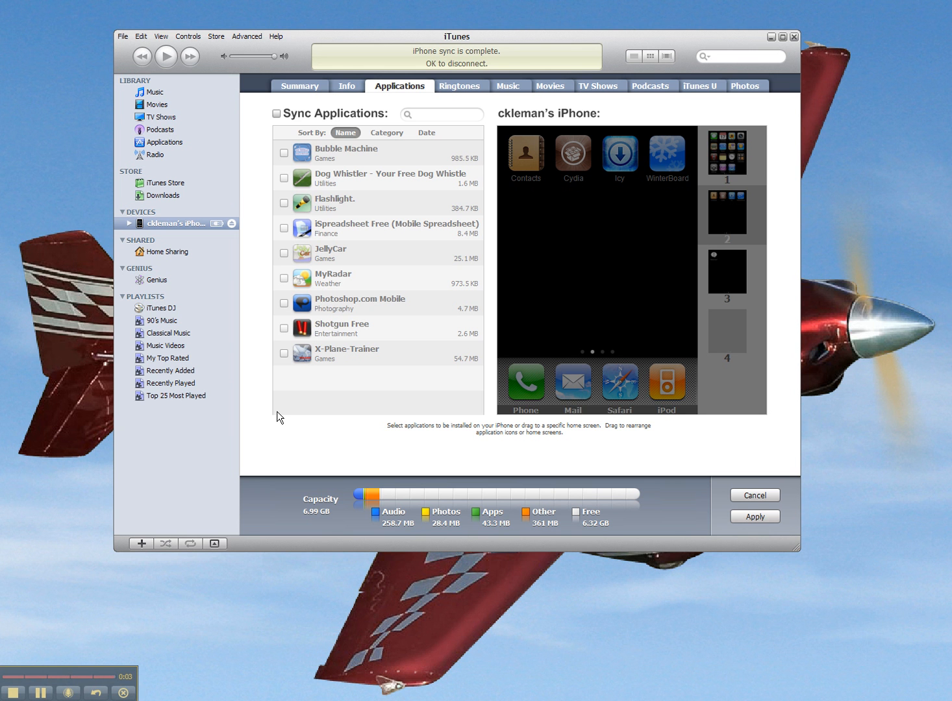
{"action": "mouse_move", "coordinate": [279, 418]}
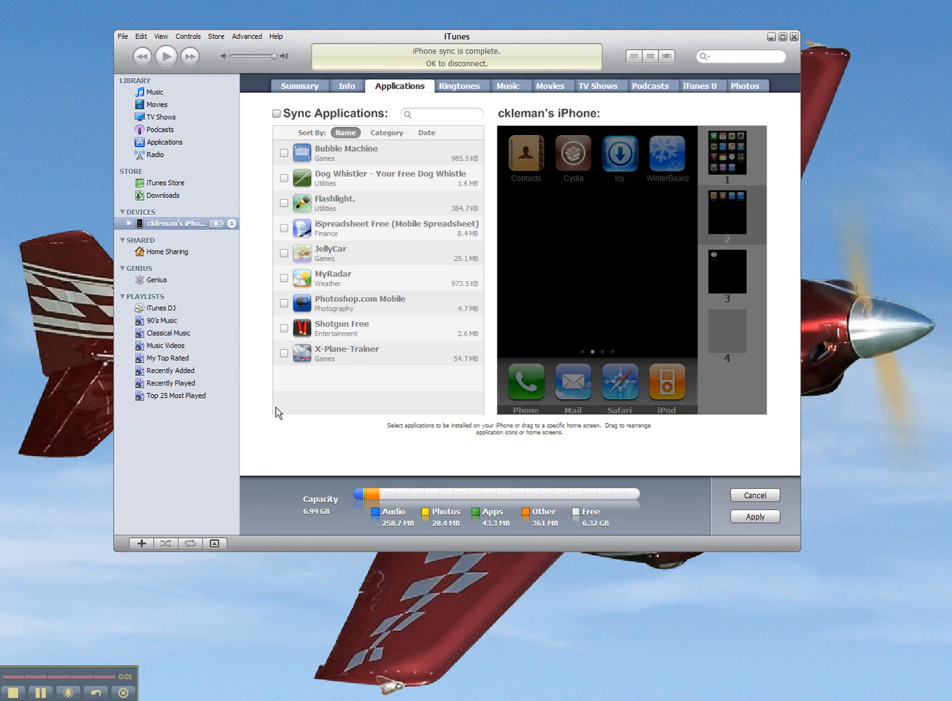